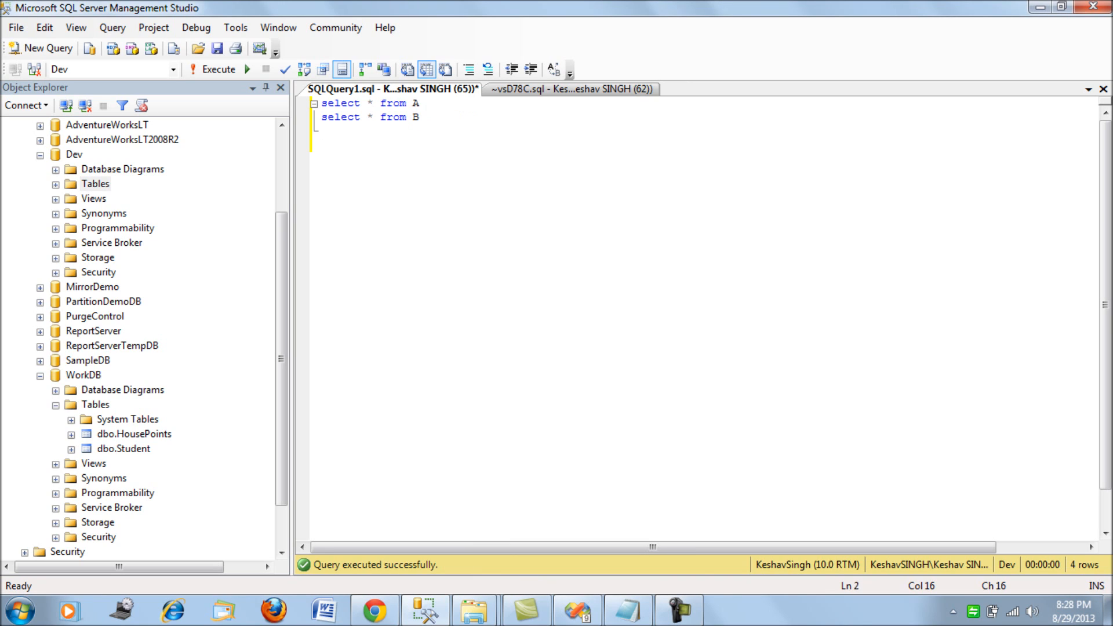
Step: Query tables A and B in Dev and inspect B's NCI_B_NAME index and foreign key fk_Id to A
{"action": "left_click", "coordinate": [218, 69]}
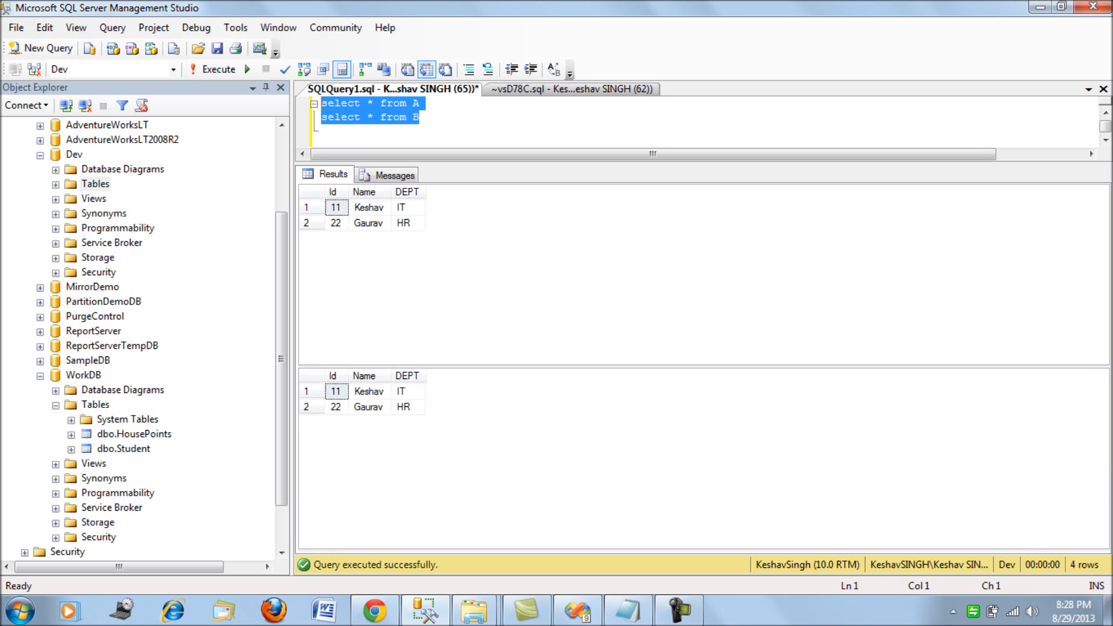
{"action": "left_click", "coordinate": [418, 118]}
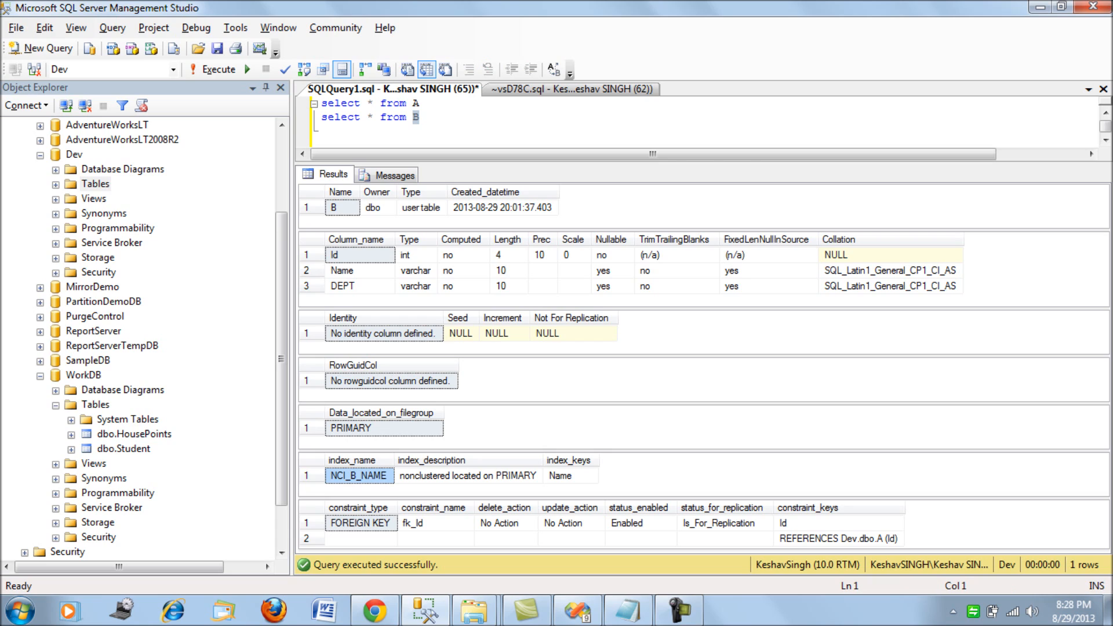
{"action": "left_click", "coordinate": [559, 474]}
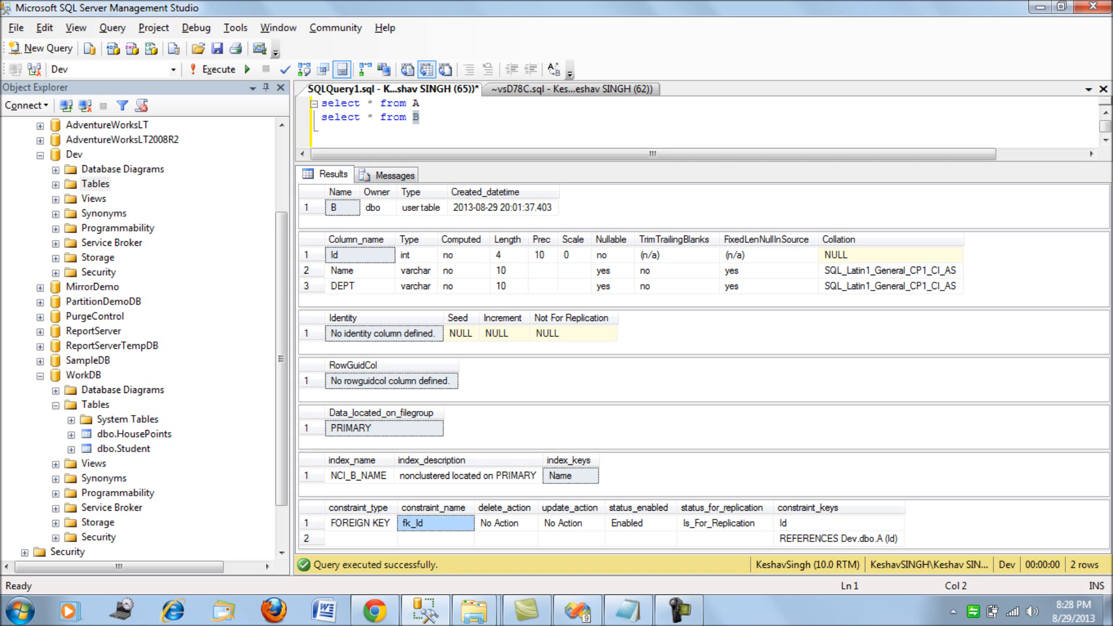
{"action": "left_click", "coordinate": [839, 539]}
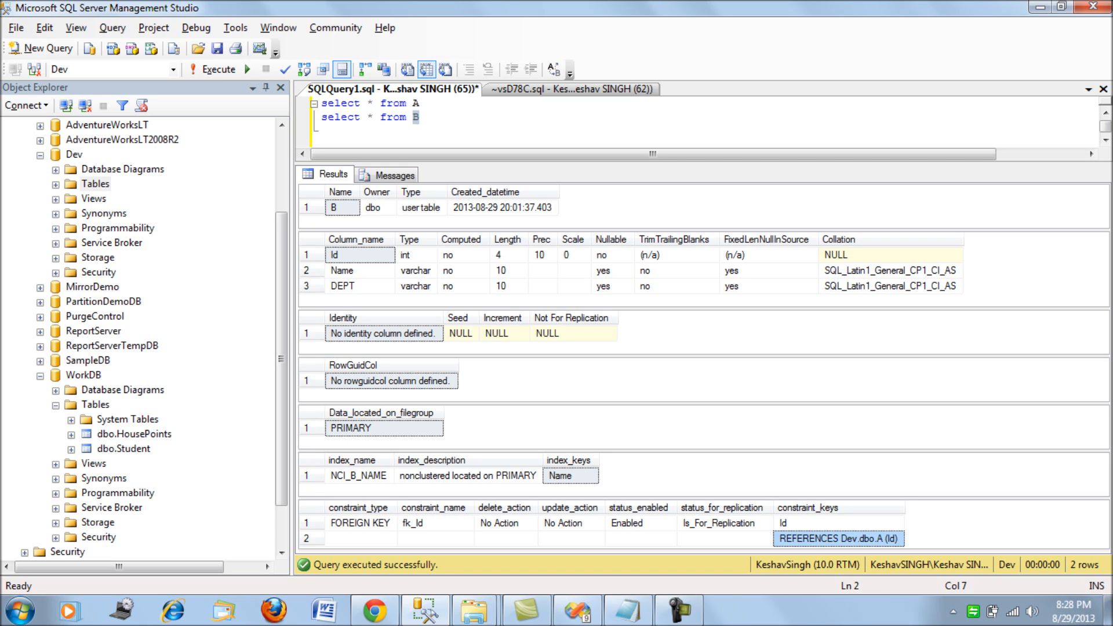
{"action": "left_click", "coordinate": [838, 523]}
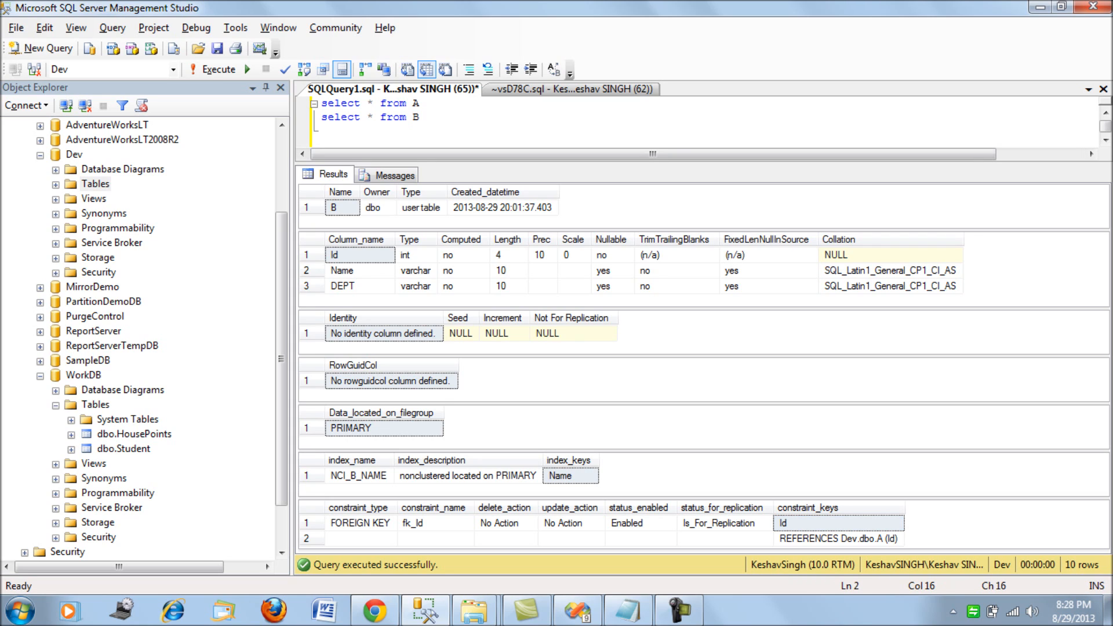
{"action": "left_click", "coordinate": [418, 117]}
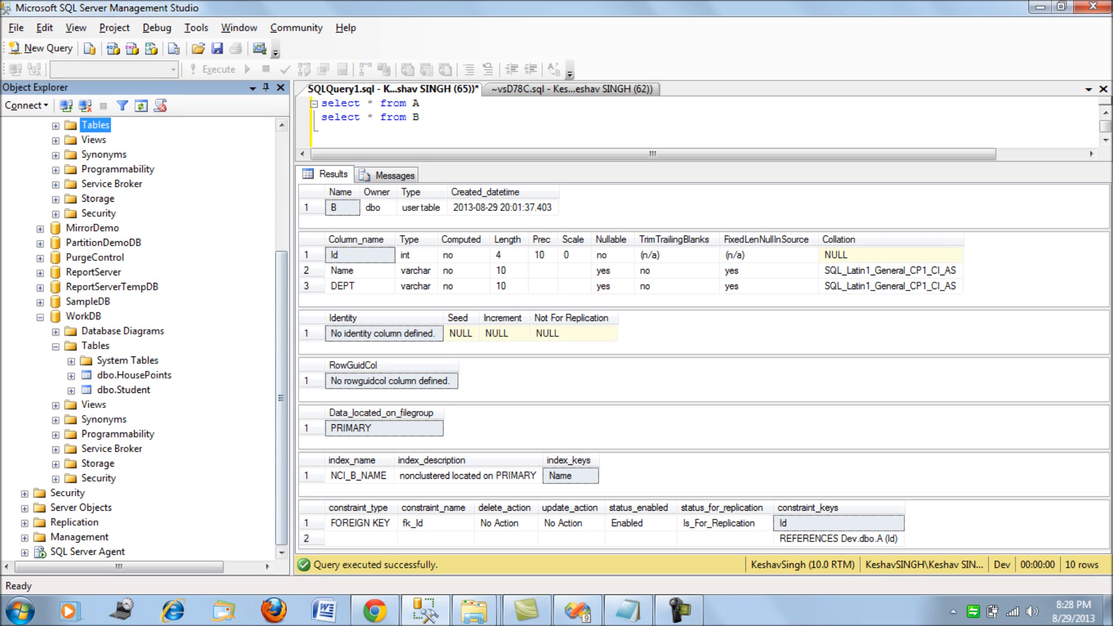
Step: Refresh WorkDB in Object Explorer, then move to the CopyObj.dtsx package in Visual Studio
{"action": "right_click", "coordinate": [84, 316]}
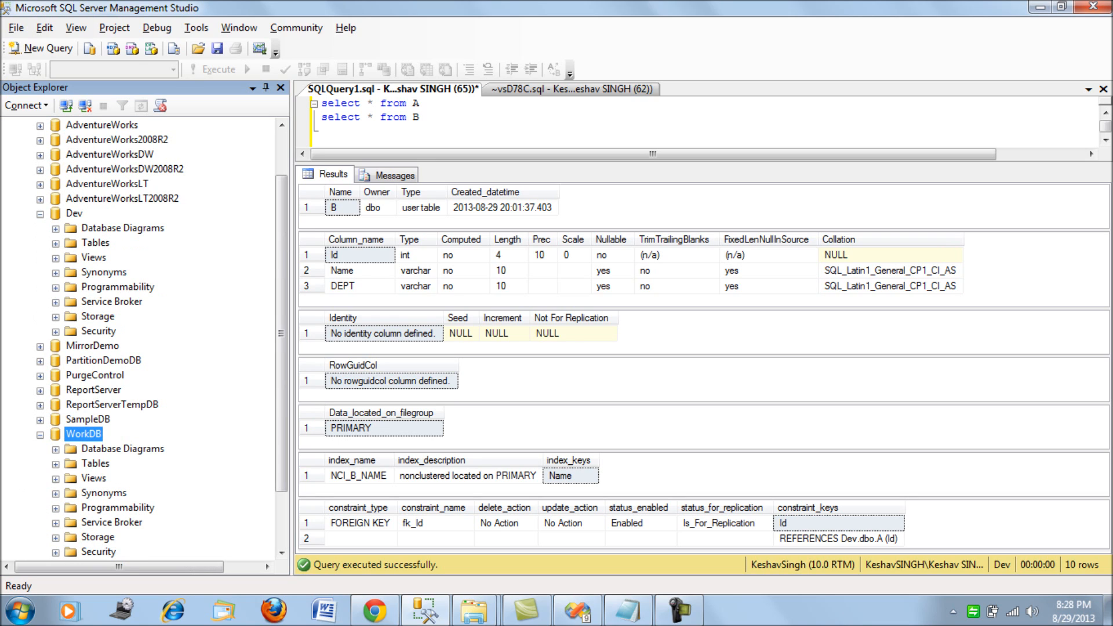
{"action": "left_click", "coordinate": [56, 462]}
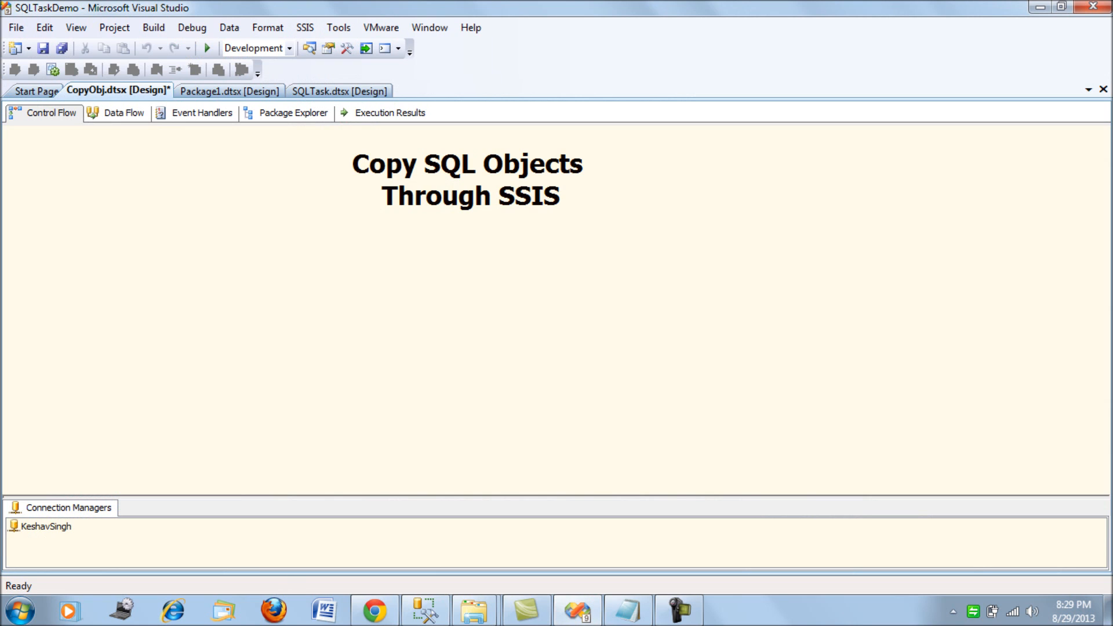
Step: Place a Transfer SQL Server Objects Task from the Toolbox on the CopyObj canvas and open its editor
{"action": "left_click", "coordinate": [347, 47]}
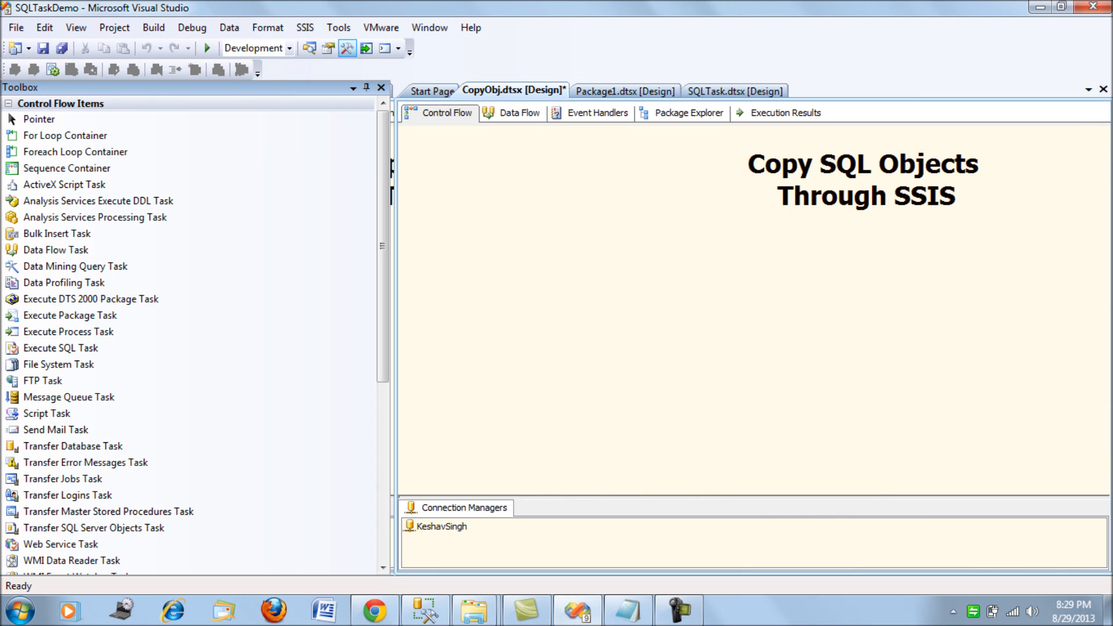
{"action": "mouse_move", "coordinate": [91, 299]}
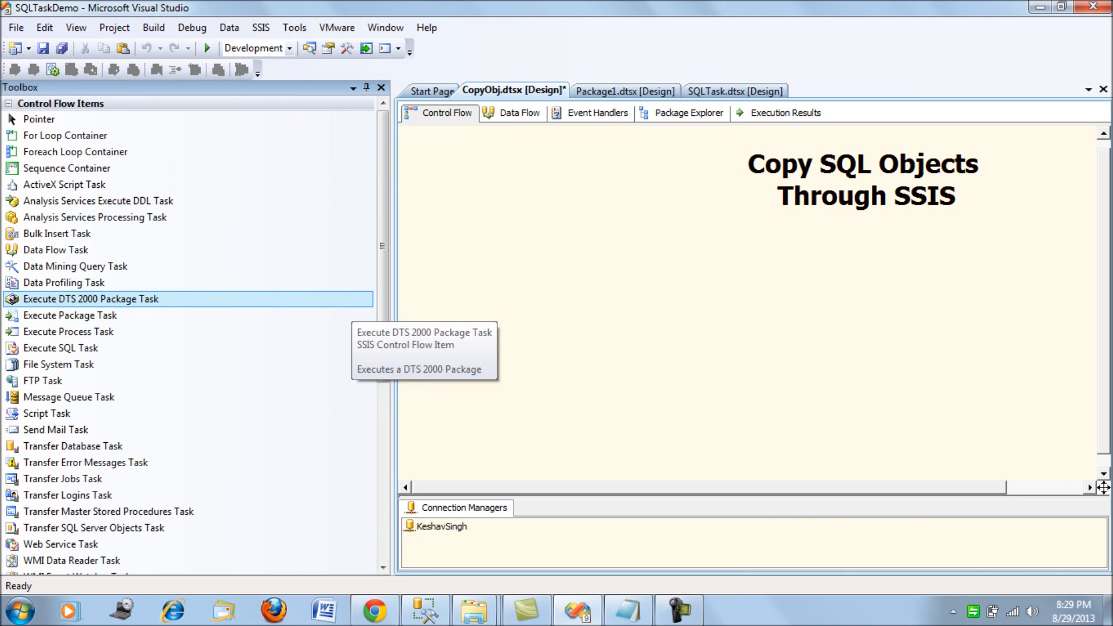
{"action": "scroll", "scroll_direction": "down", "scroll_amount": 3}
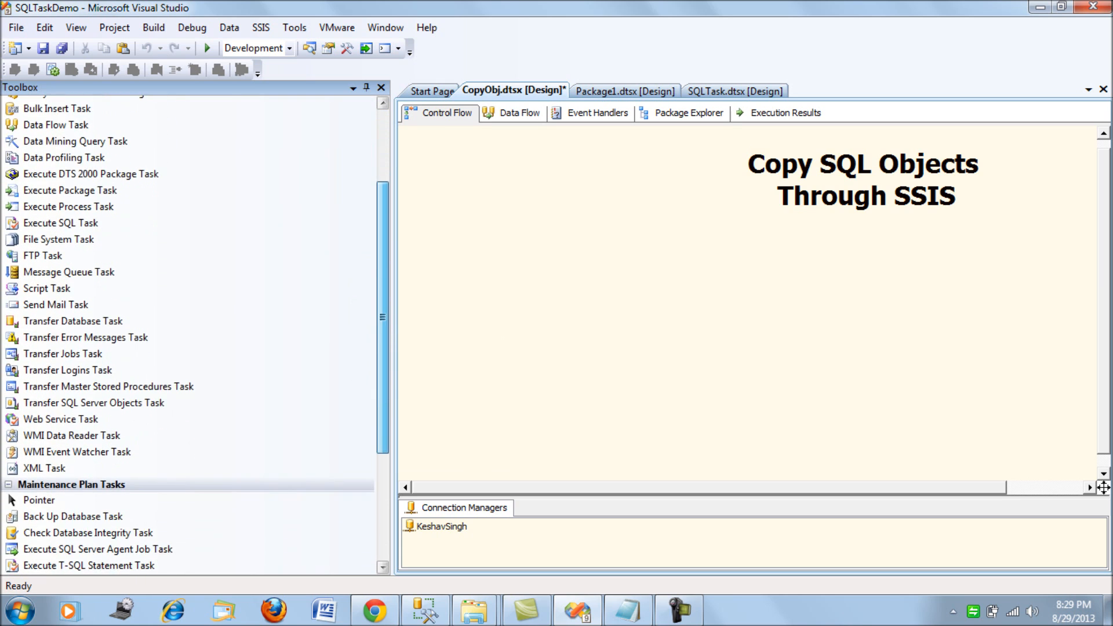
{"action": "scroll", "scroll_direction": "down", "scroll_amount": 3}
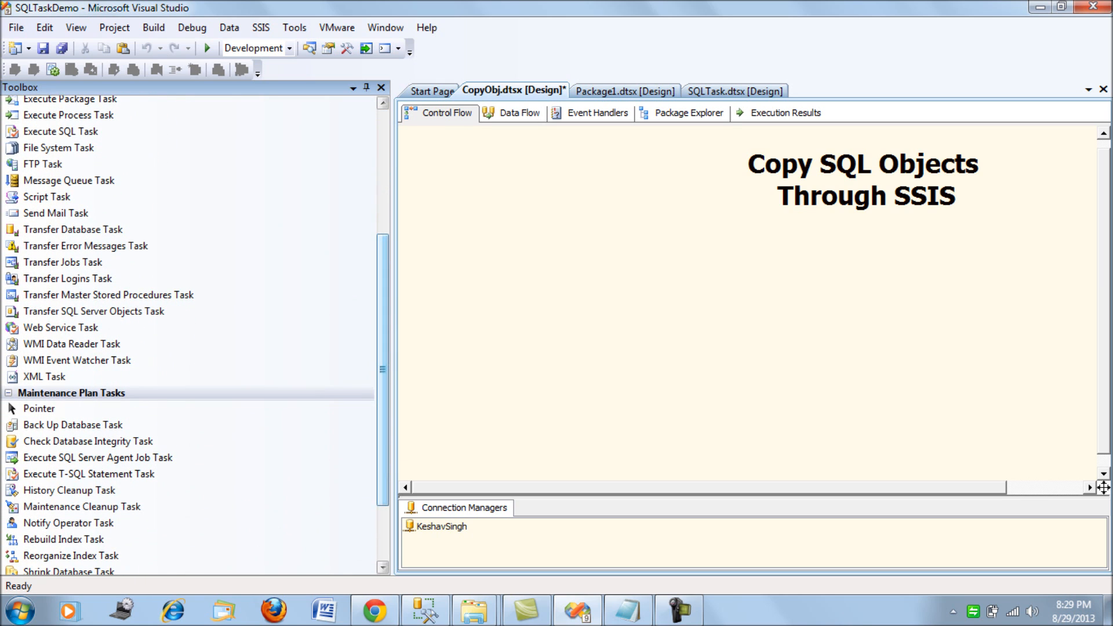
{"action": "left_click", "coordinate": [93, 310]}
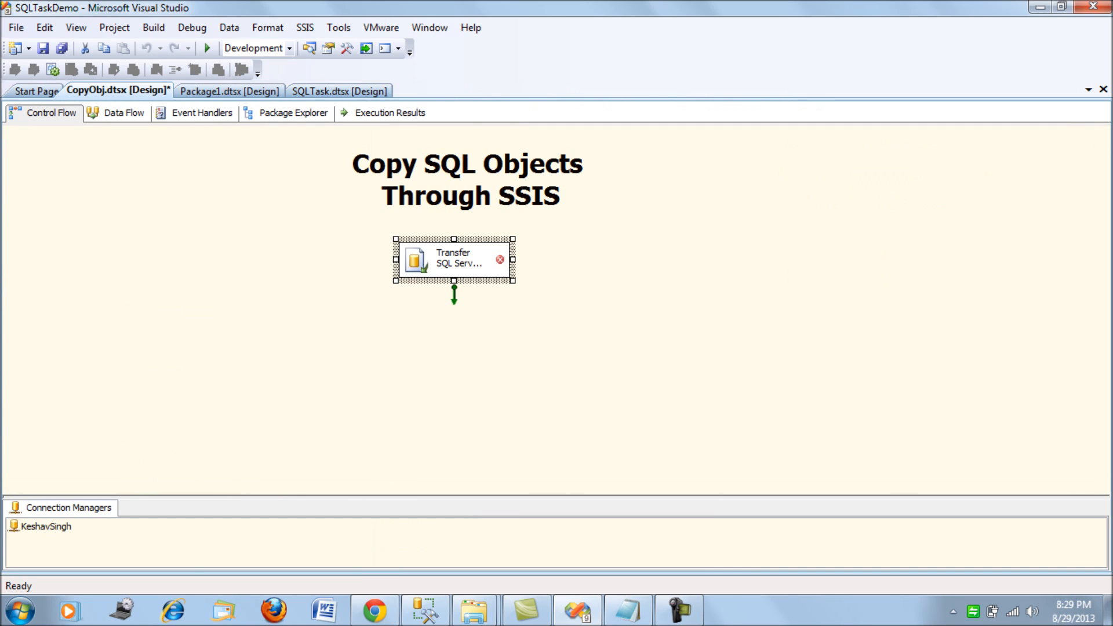
{"action": "double_click", "coordinate": [453, 259]}
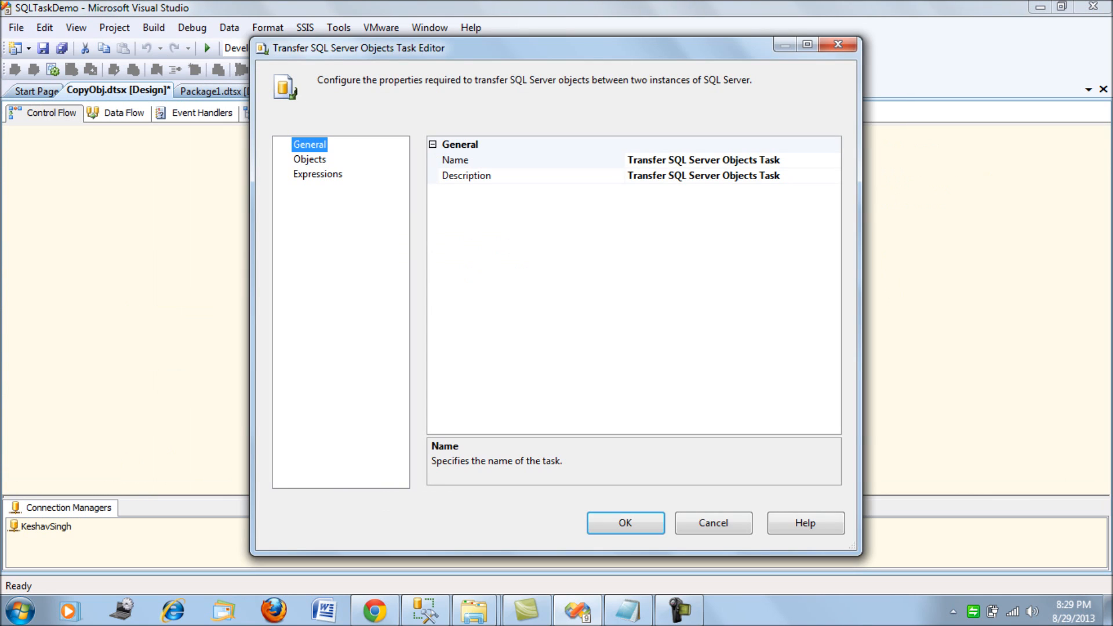
Step: Set source KeshavSingh/DEV and destination KeshavSingh/WorkDB for the transfer task
{"action": "left_click", "coordinate": [310, 159]}
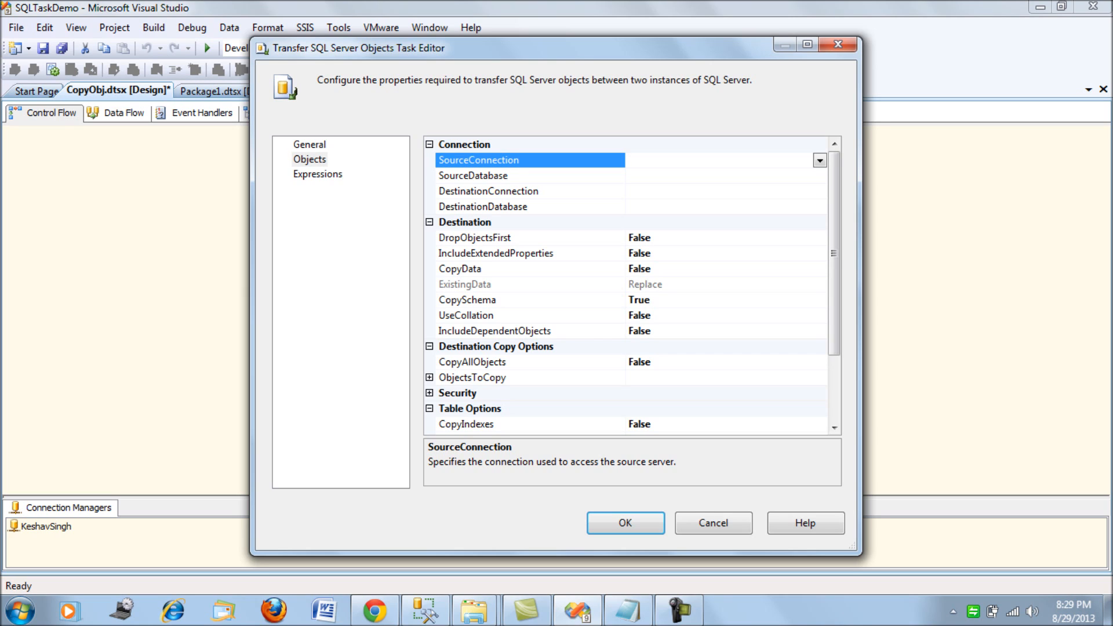
{"action": "left_click", "coordinate": [820, 160]}
{"action": "type", "text": "D"}
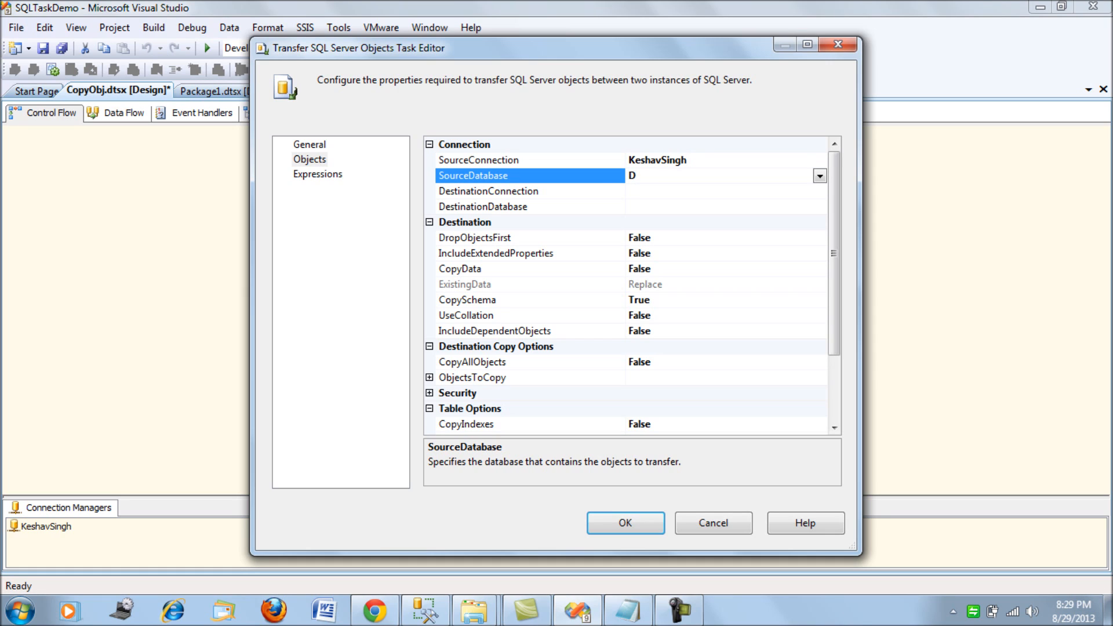
{"action": "left_click", "coordinate": [489, 191]}
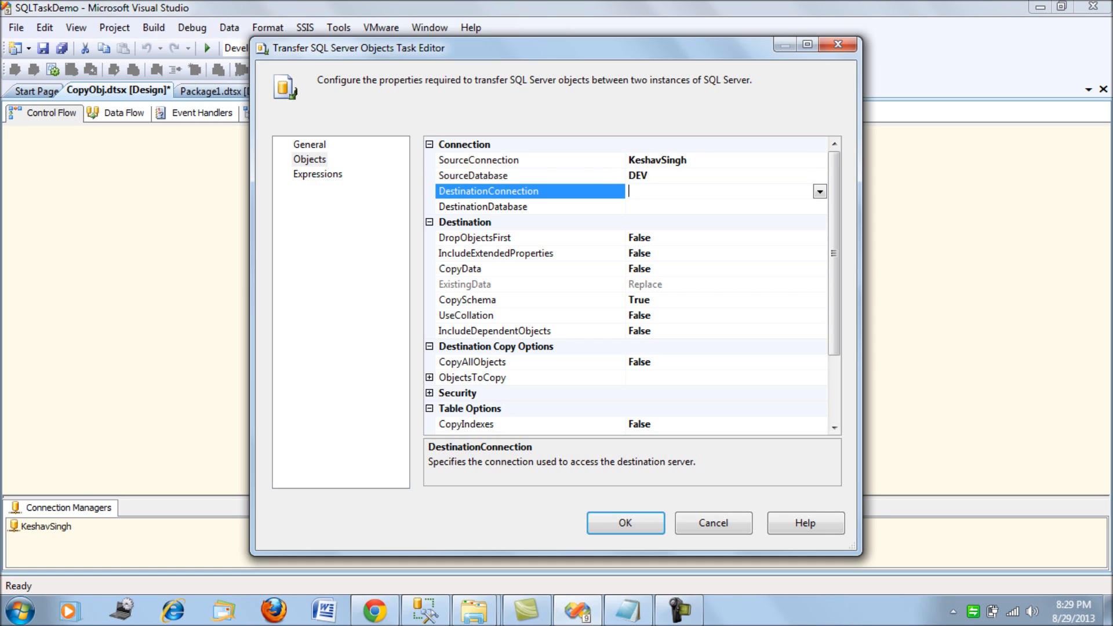
{"action": "left_click", "coordinate": [819, 190]}
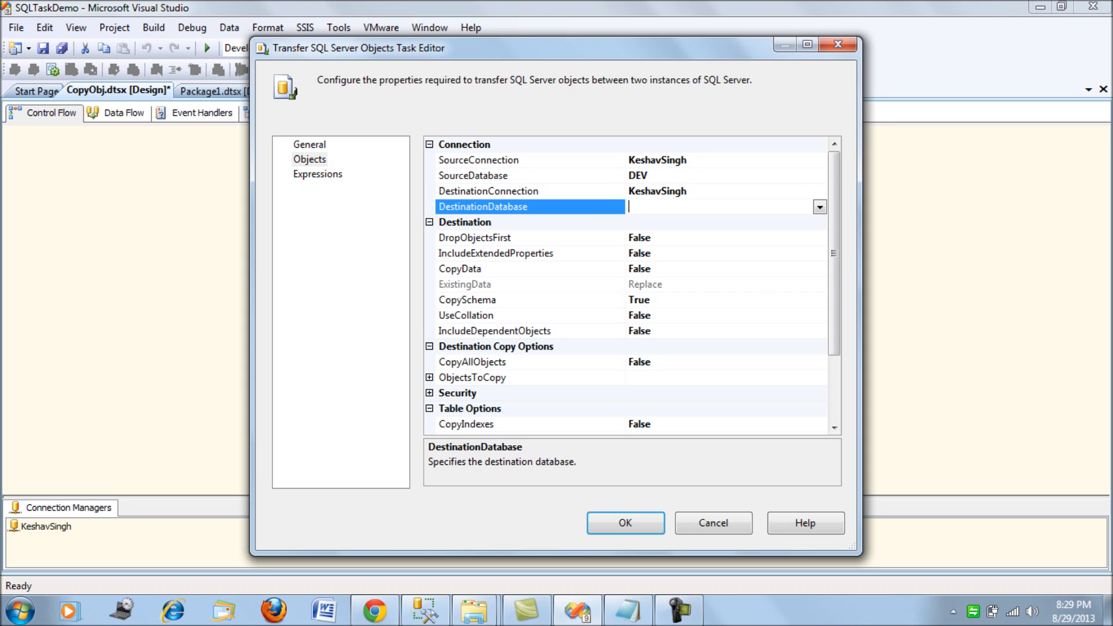
{"action": "type", "text": "WorkDB"}
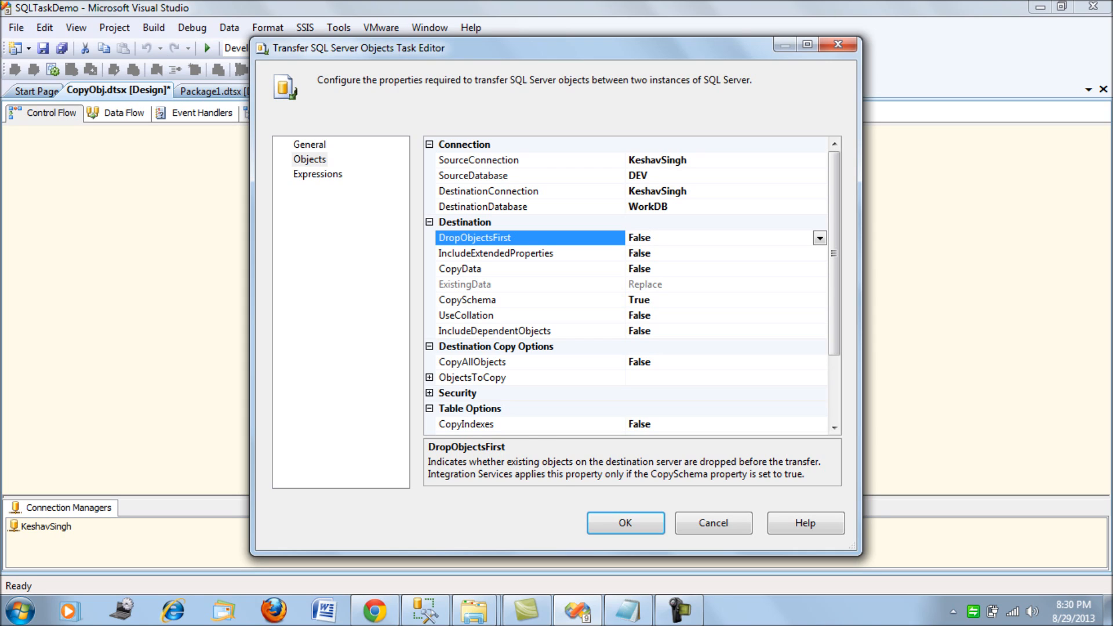
Step: Set IncludeExtendedProperties, CopyData, UseCollation and IncludeDependentObjects to True
{"action": "left_click", "coordinate": [819, 252]}
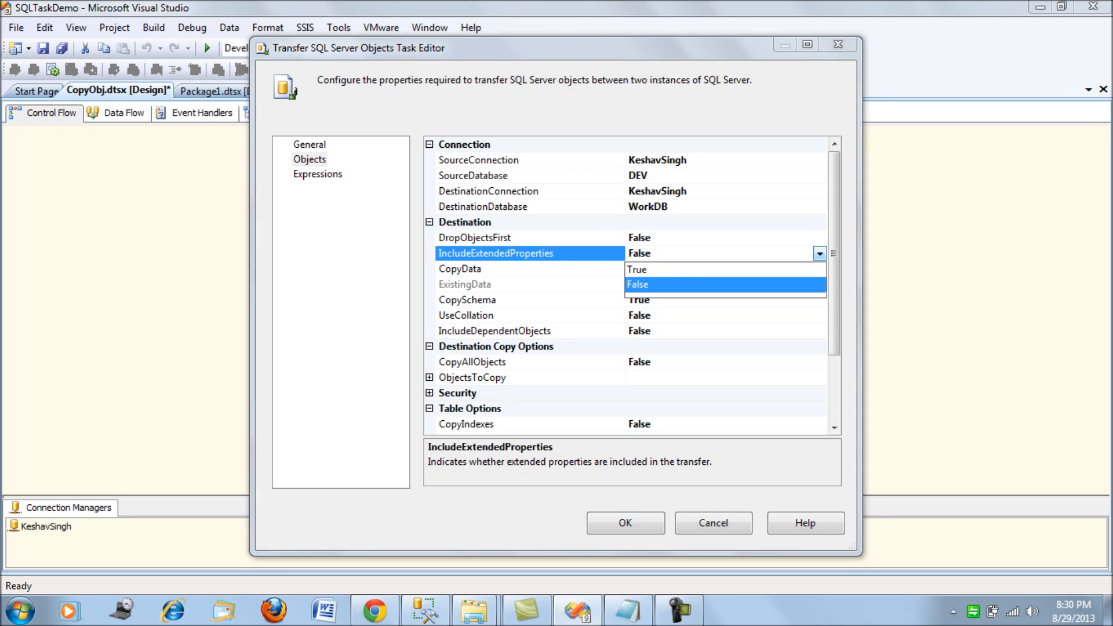
{"action": "left_click", "coordinate": [636, 269]}
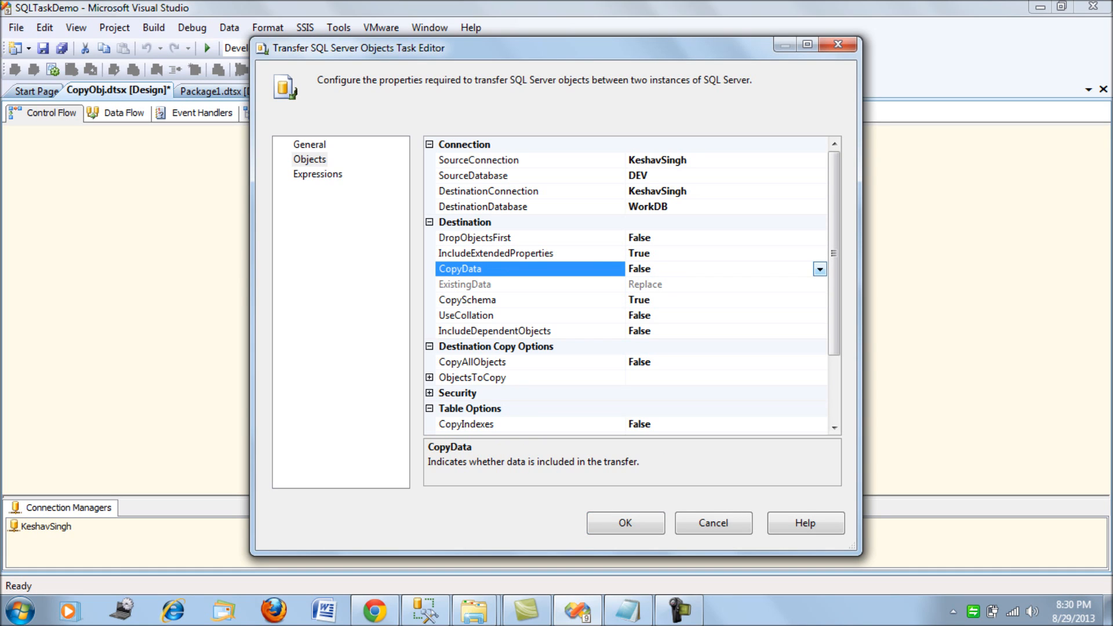
{"action": "left_click", "coordinate": [819, 269]}
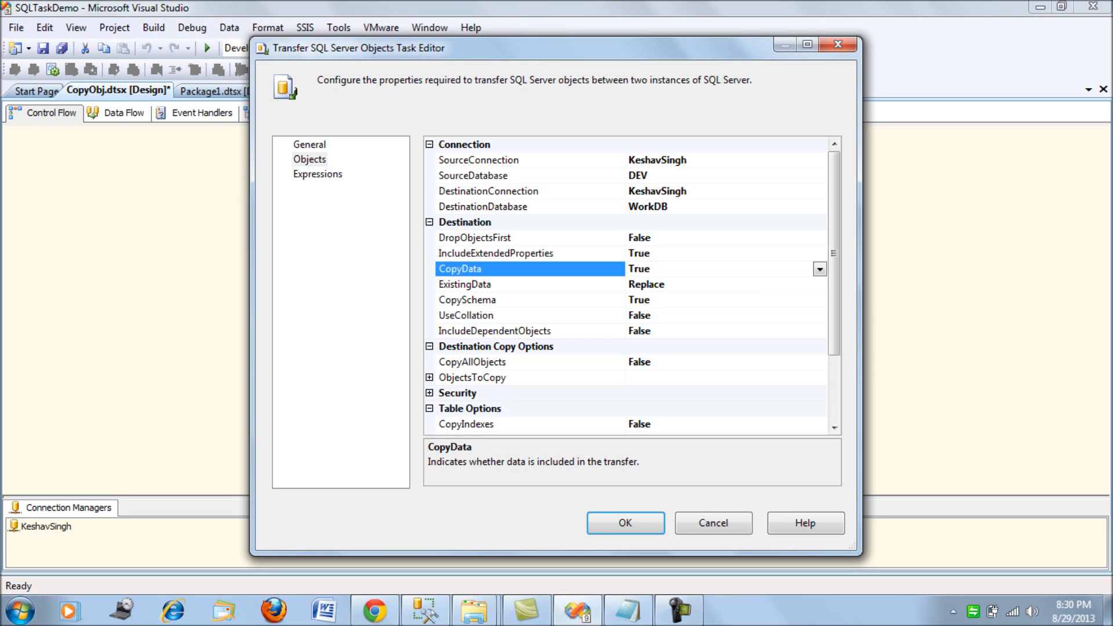
{"action": "left_click", "coordinate": [466, 315]}
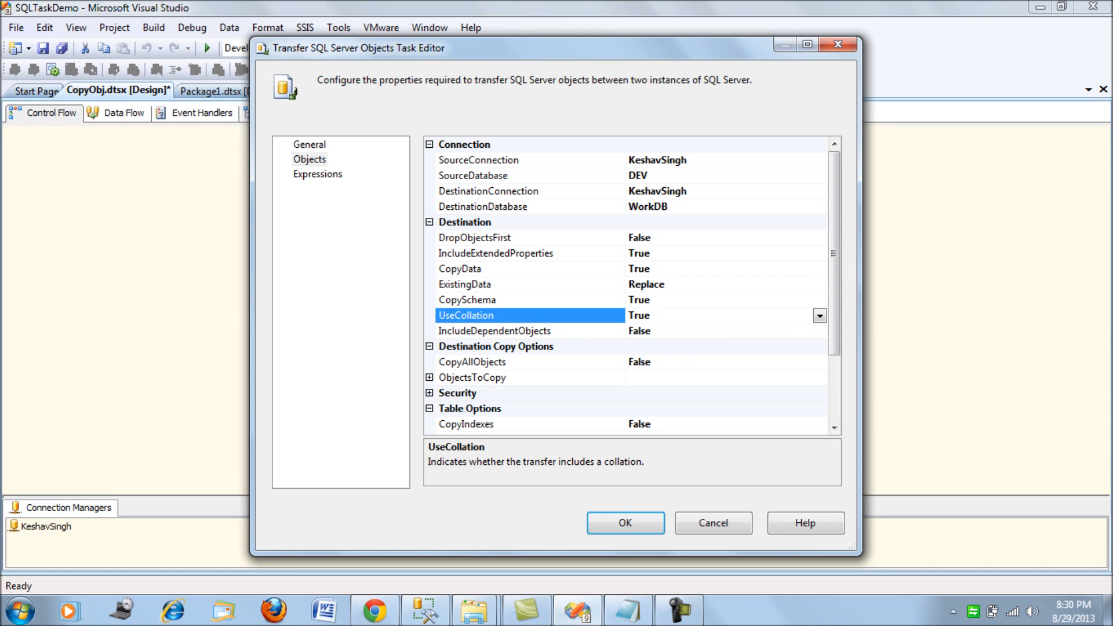
{"action": "left_click", "coordinate": [495, 330]}
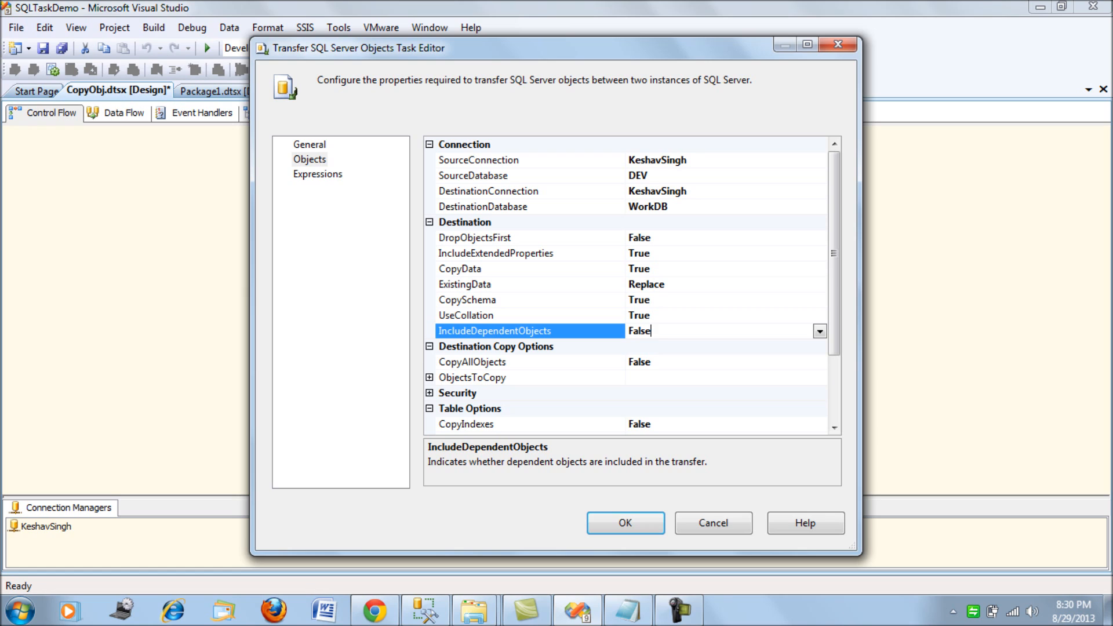
{"action": "left_click", "coordinate": [819, 331]}
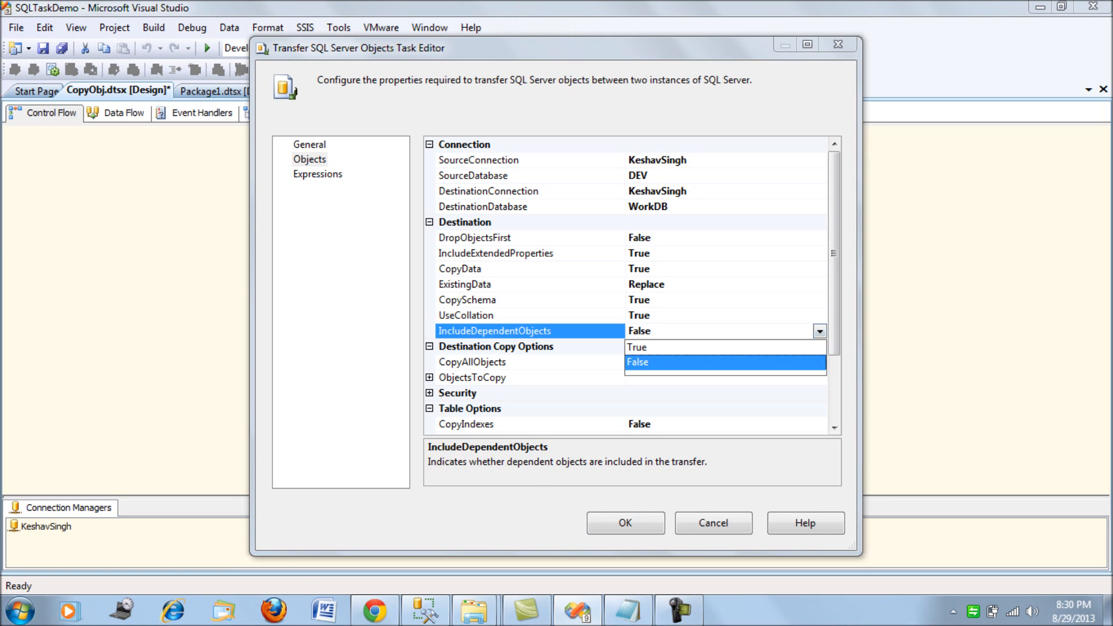
{"action": "left_click", "coordinate": [636, 347]}
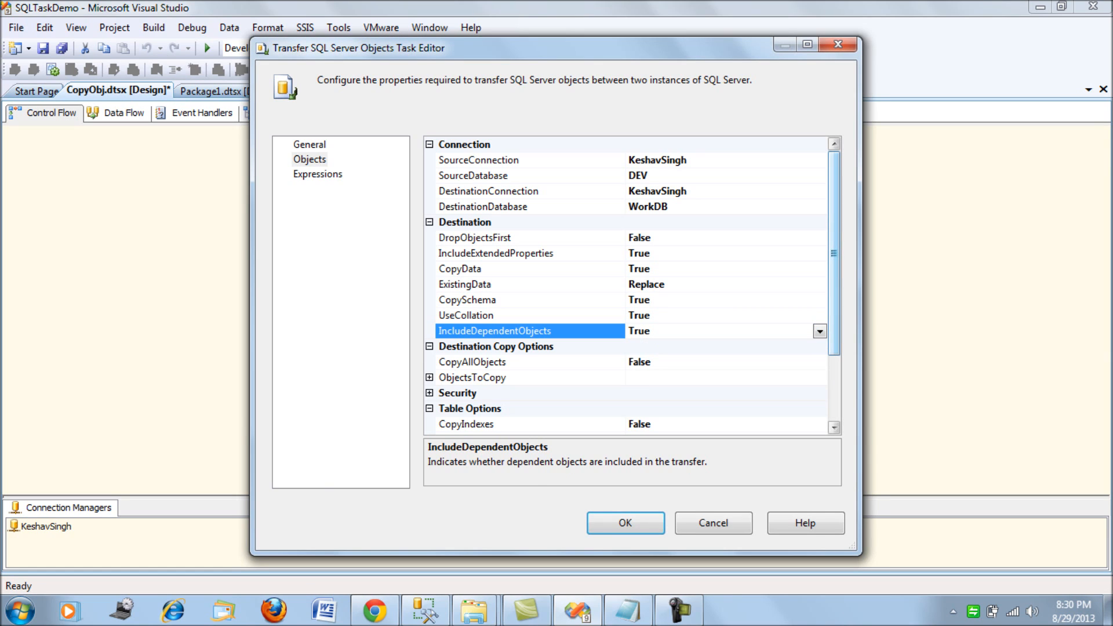
{"action": "scroll", "scroll_direction": "down", "scroll_amount": 3}
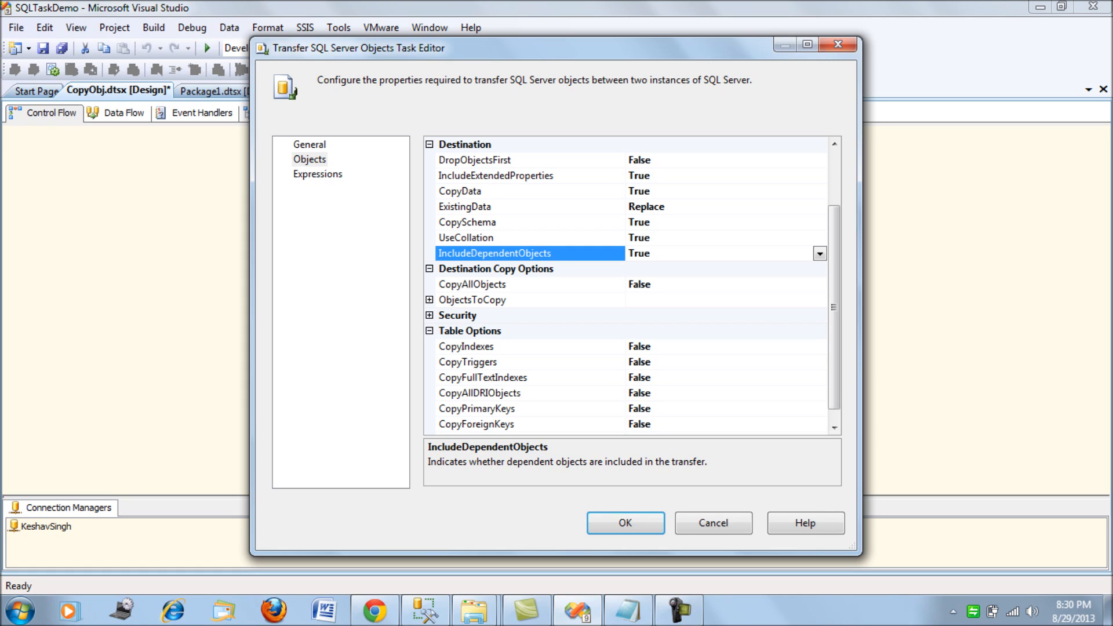
{"action": "left_click", "coordinate": [430, 300]}
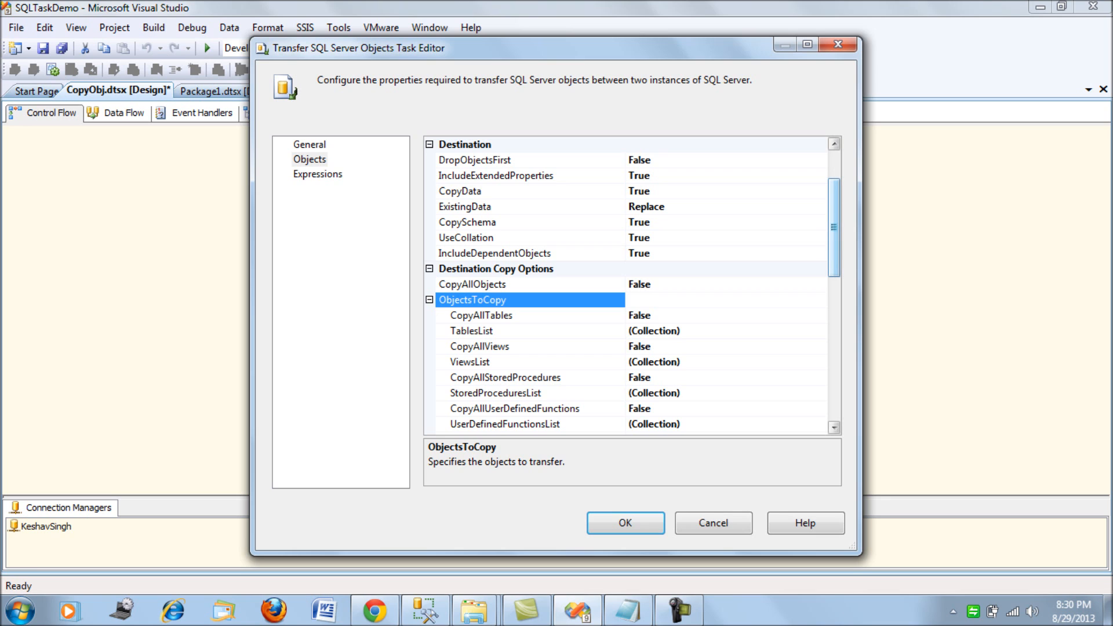
Step: Limit TablesList to table B by unchecking table A and confirming
{"action": "scroll", "scroll_direction": "down", "scroll_amount": 3}
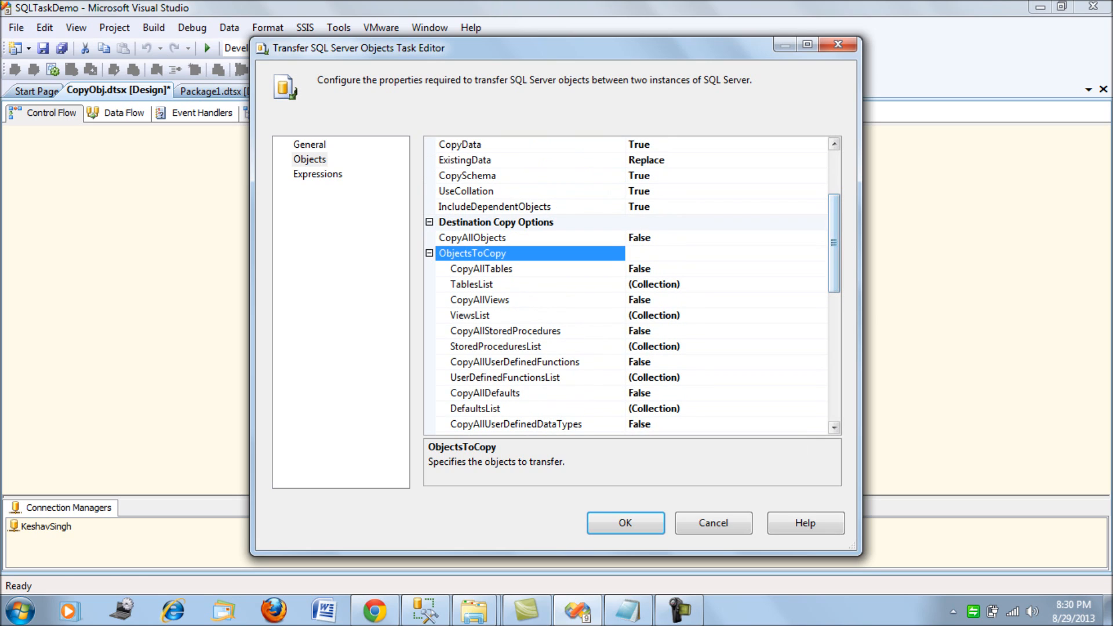
{"action": "left_click", "coordinate": [480, 268]}
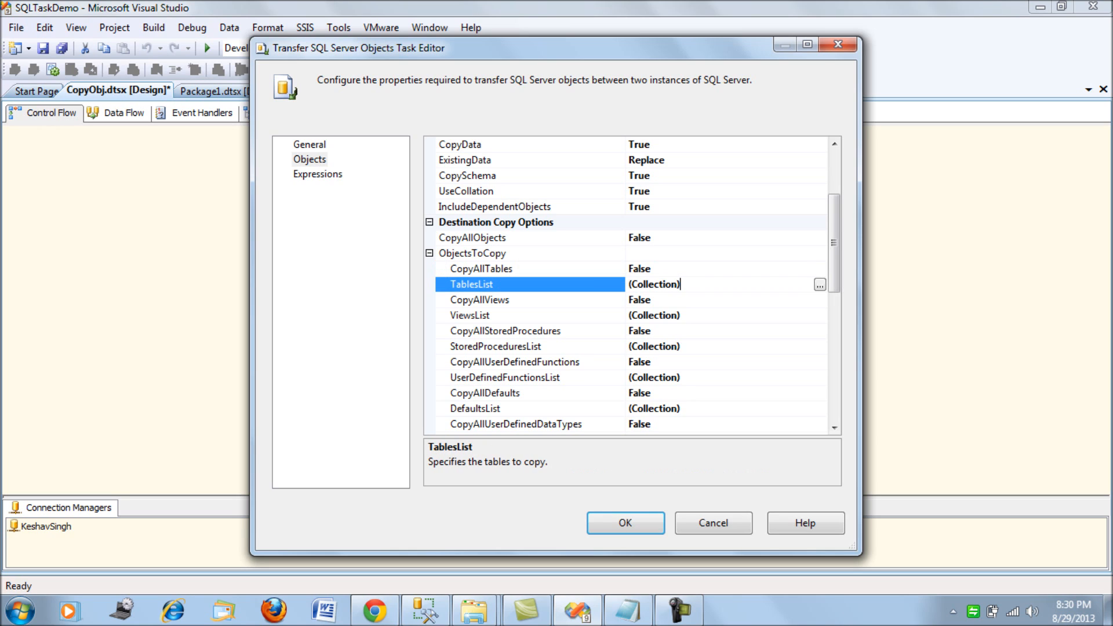
{"action": "left_click", "coordinate": [819, 284]}
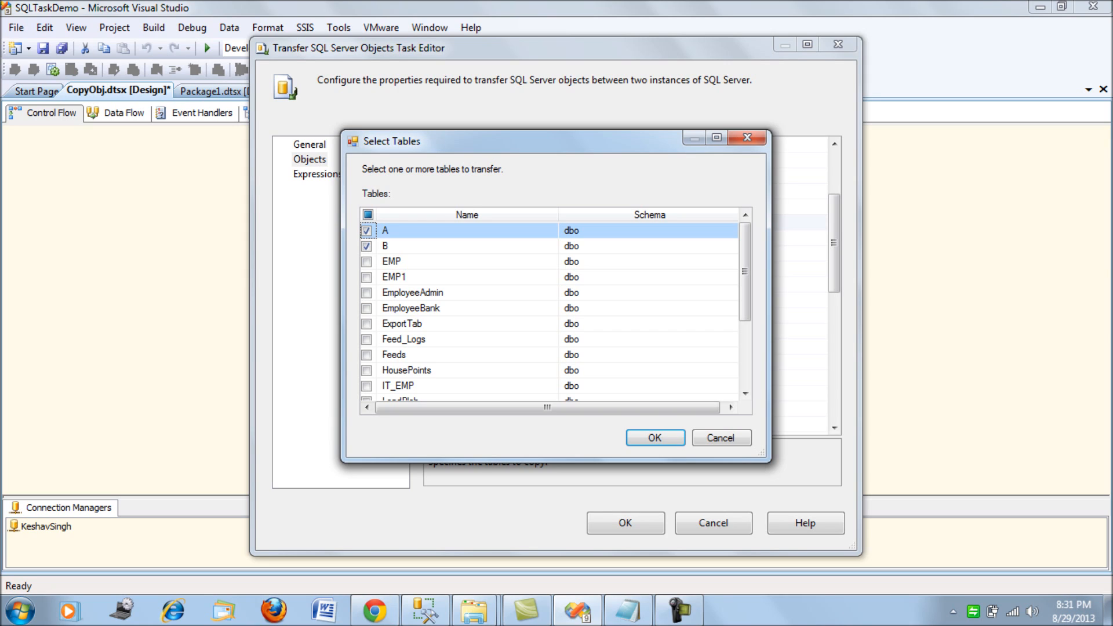
{"action": "left_click", "coordinate": [367, 230]}
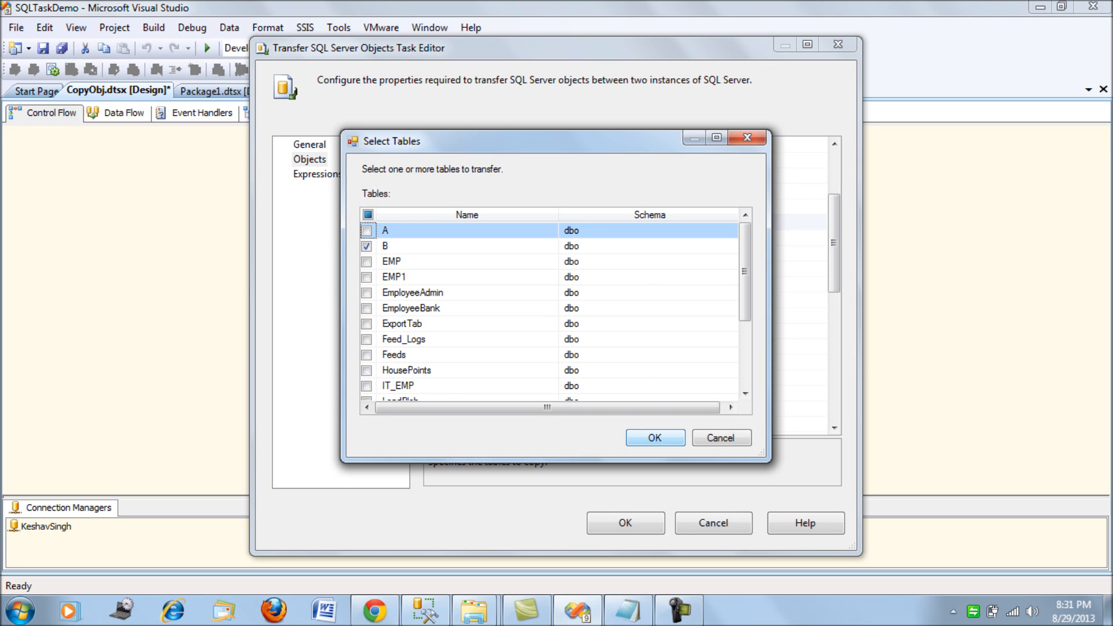
{"action": "left_click", "coordinate": [652, 438]}
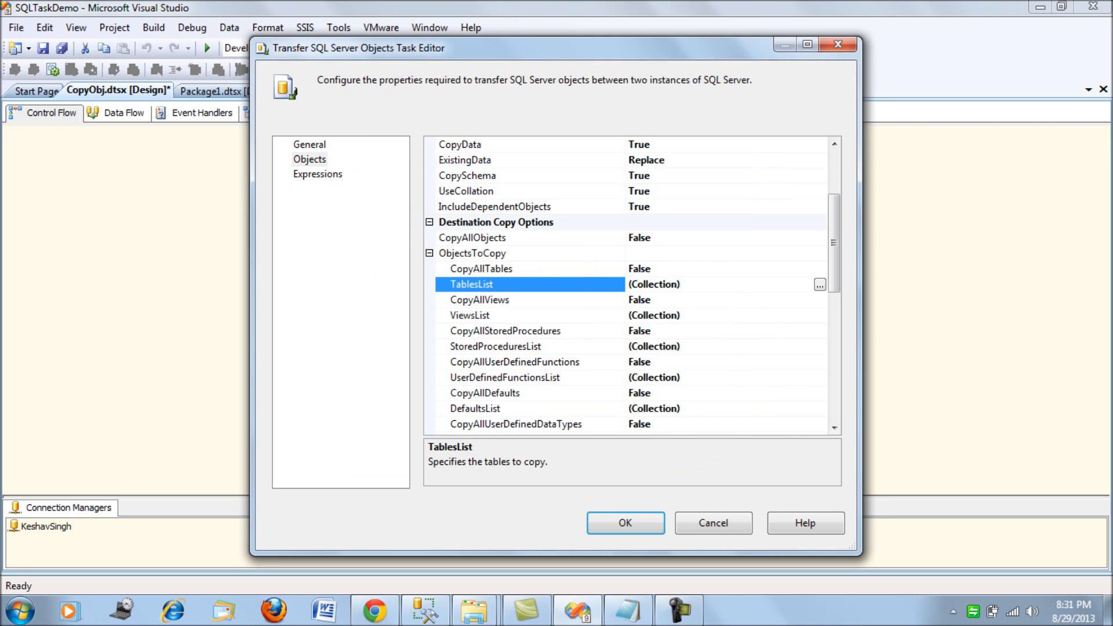
Step: Set CopyIndexes and CopyPrimaryKeys to True and close the task editor with OK
{"action": "left_click", "coordinate": [494, 206]}
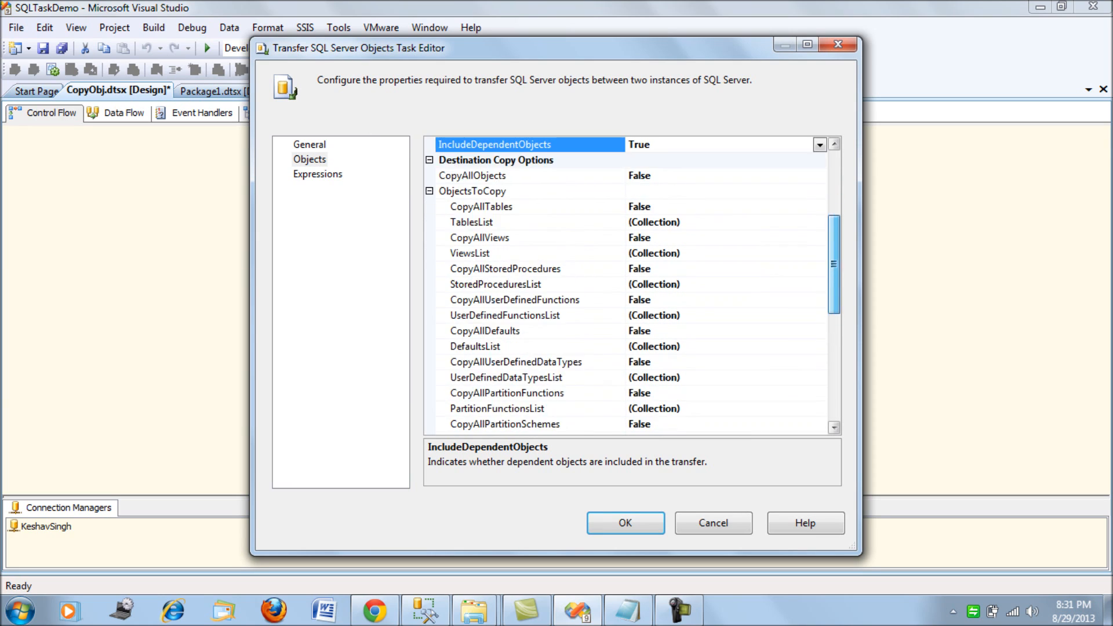
{"action": "left_click", "coordinate": [472, 191]}
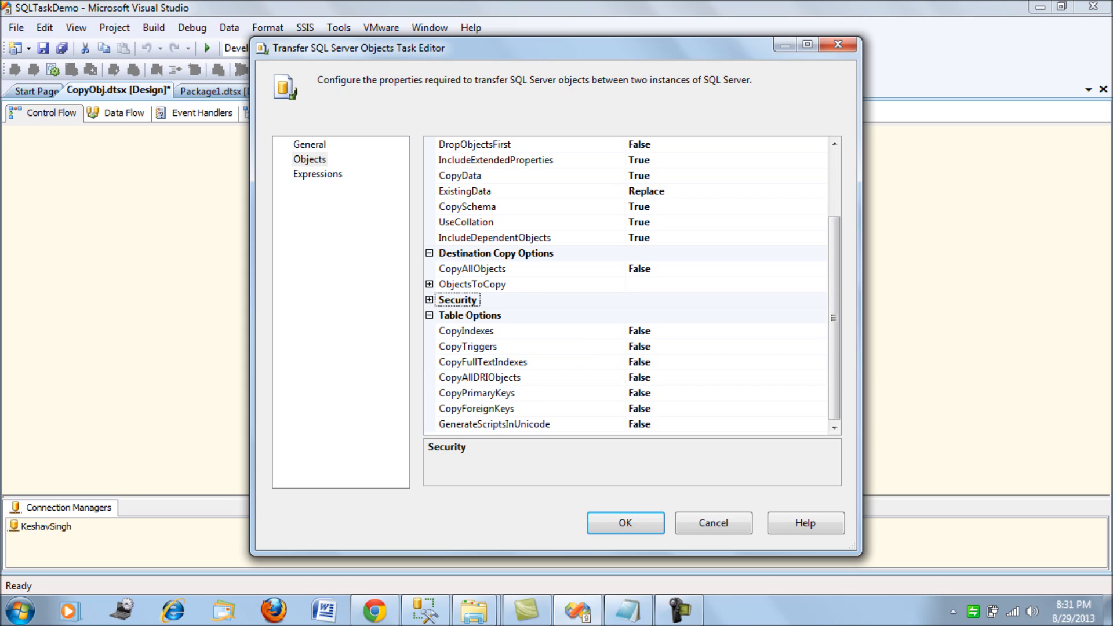
{"action": "left_click", "coordinate": [466, 331]}
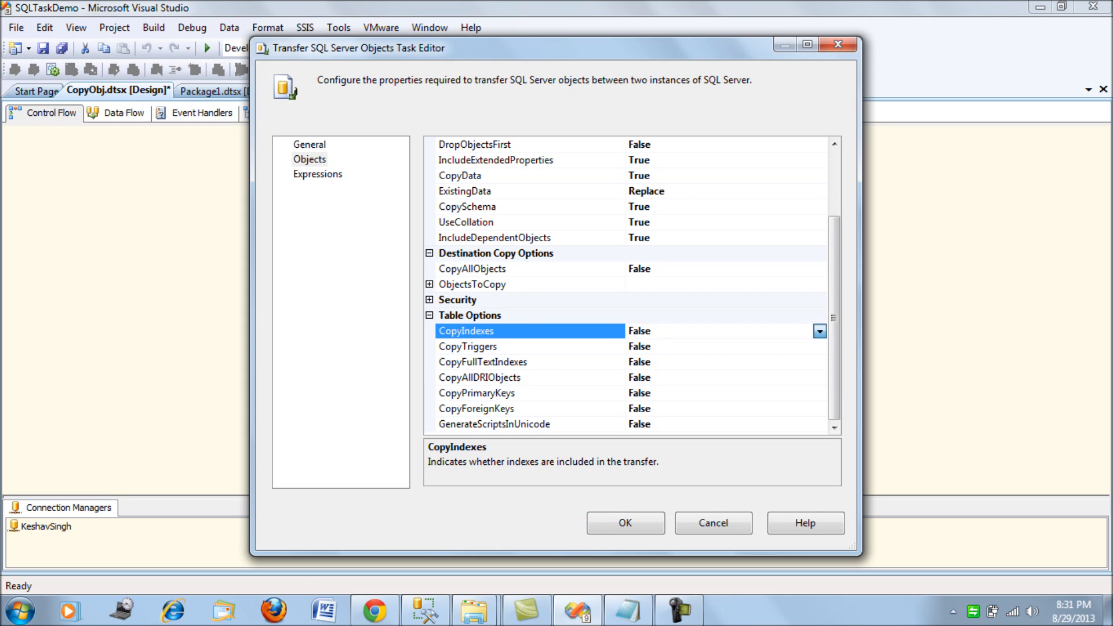
{"action": "left_click", "coordinate": [818, 331]}
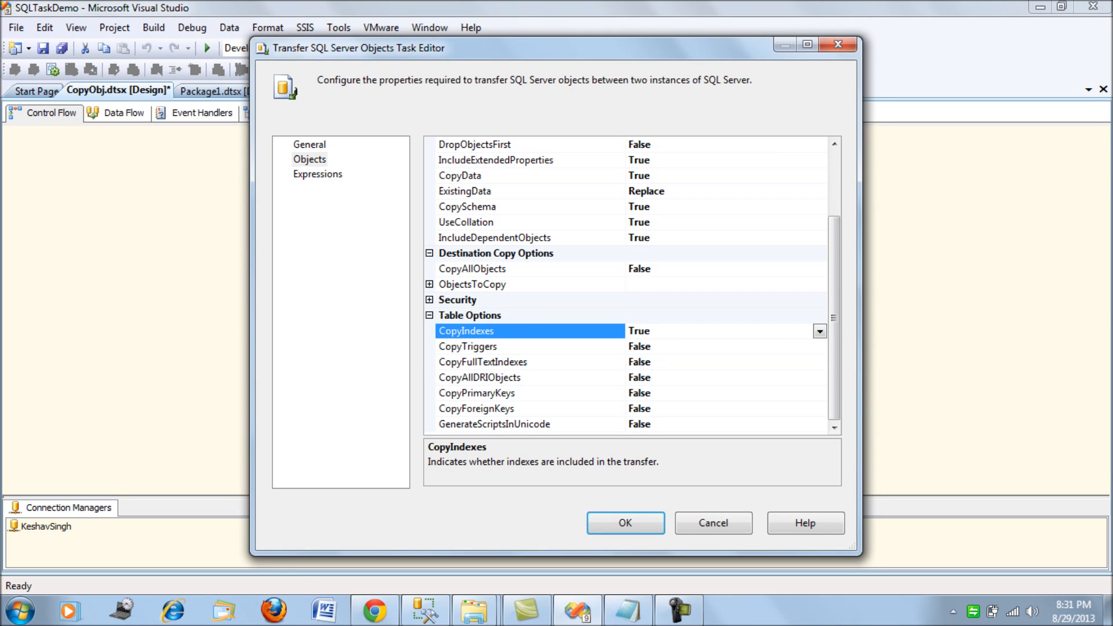
{"action": "left_click", "coordinate": [477, 392]}
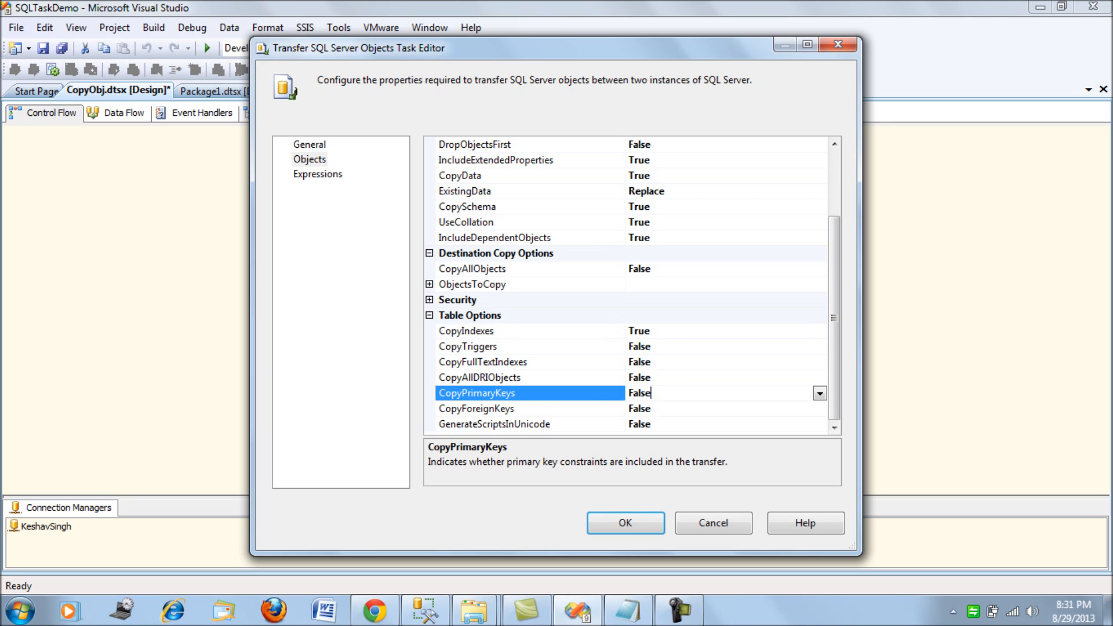
{"action": "left_click", "coordinate": [819, 392]}
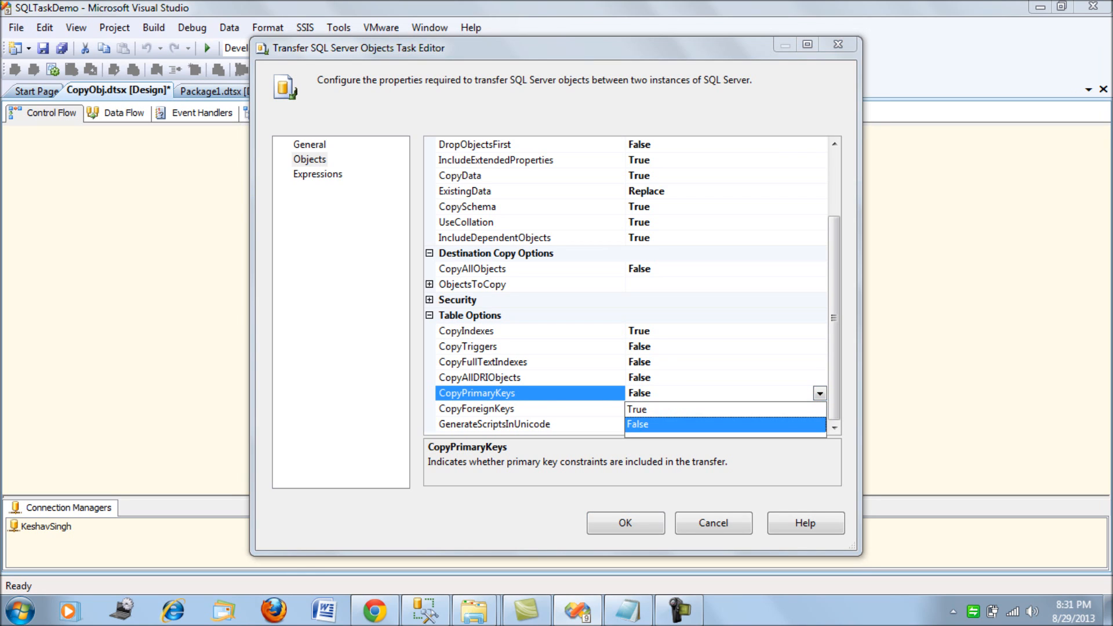
{"action": "left_click", "coordinate": [636, 409]}
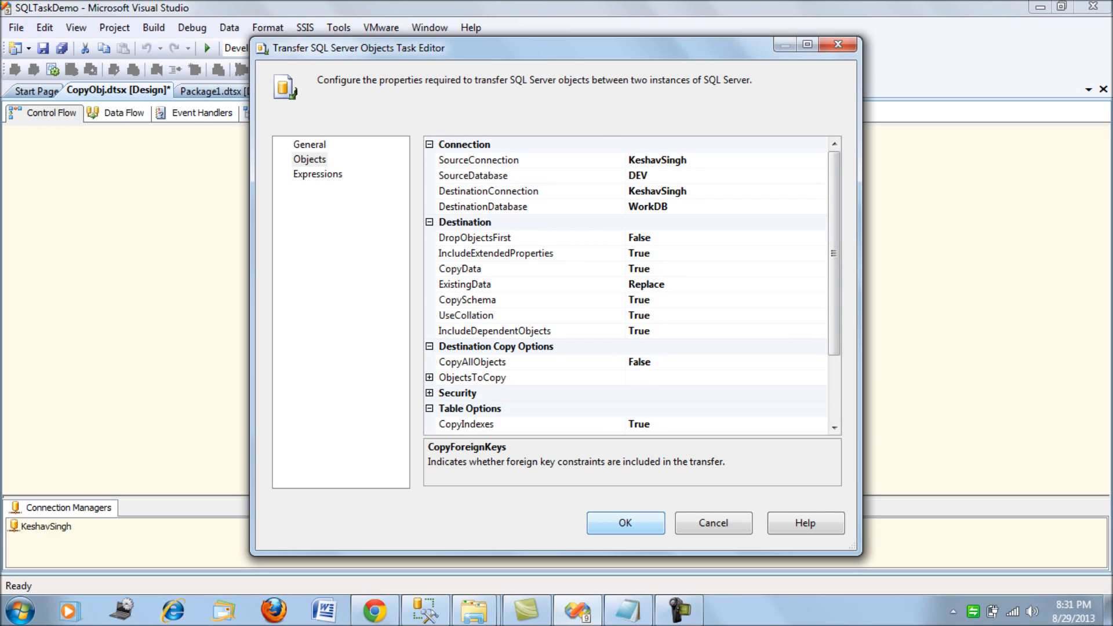
{"action": "left_click", "coordinate": [624, 522]}
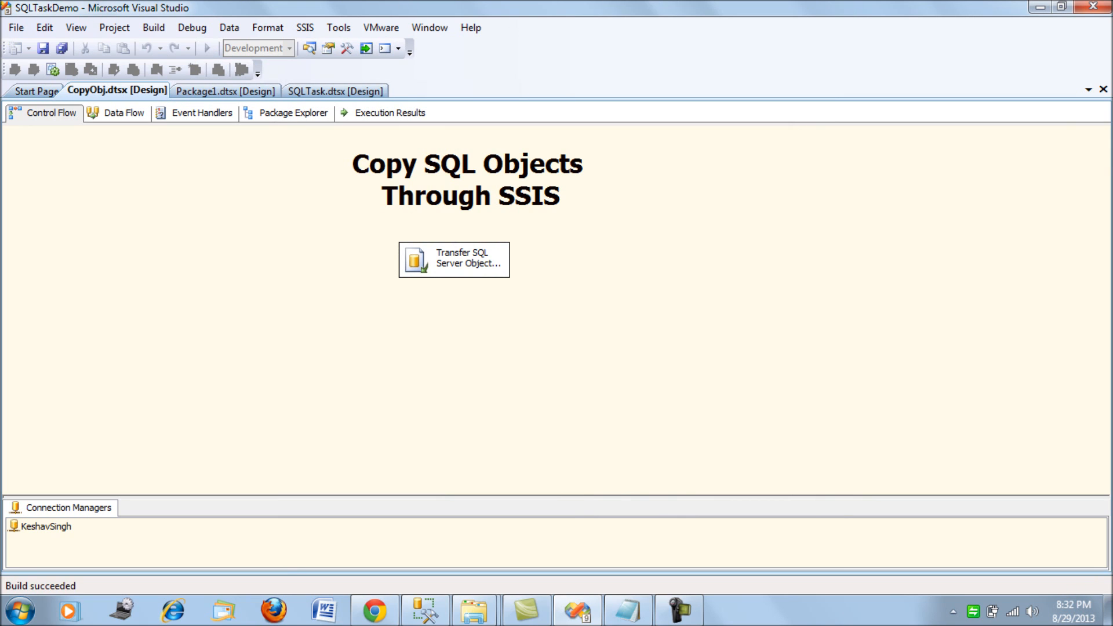
Step: Start debugging to execute CopyObj.dtsx with its transfer task
{"action": "left_click", "coordinate": [207, 47]}
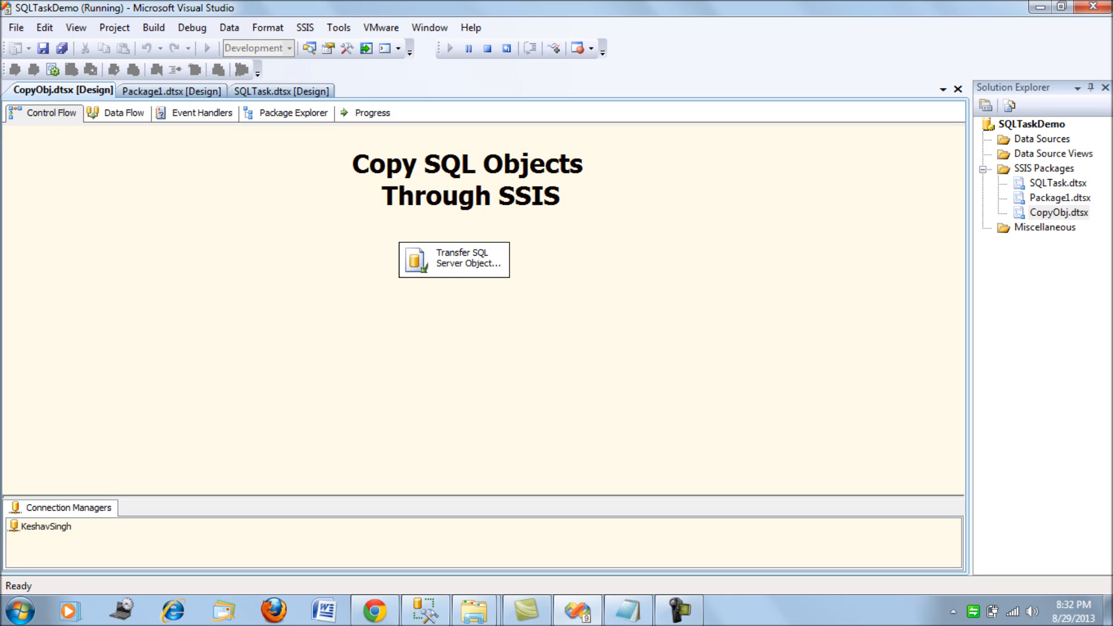
{"action": "left_click", "coordinate": [454, 260]}
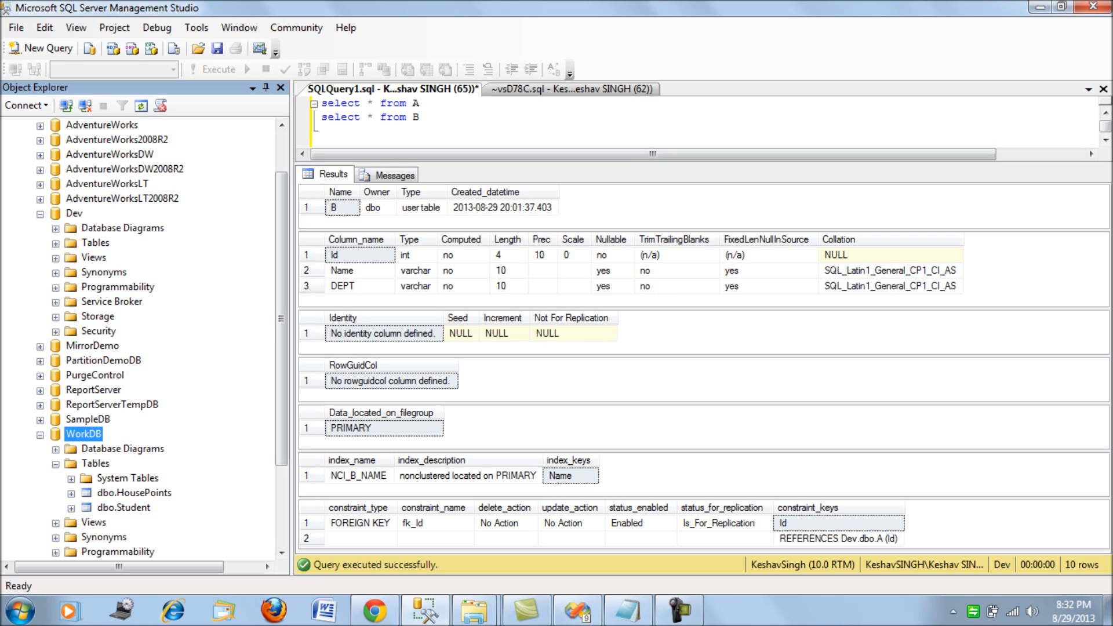
Step: Refresh WorkDB and expand its Tables to find the copied dbo.B
{"action": "right_click", "coordinate": [83, 433]}
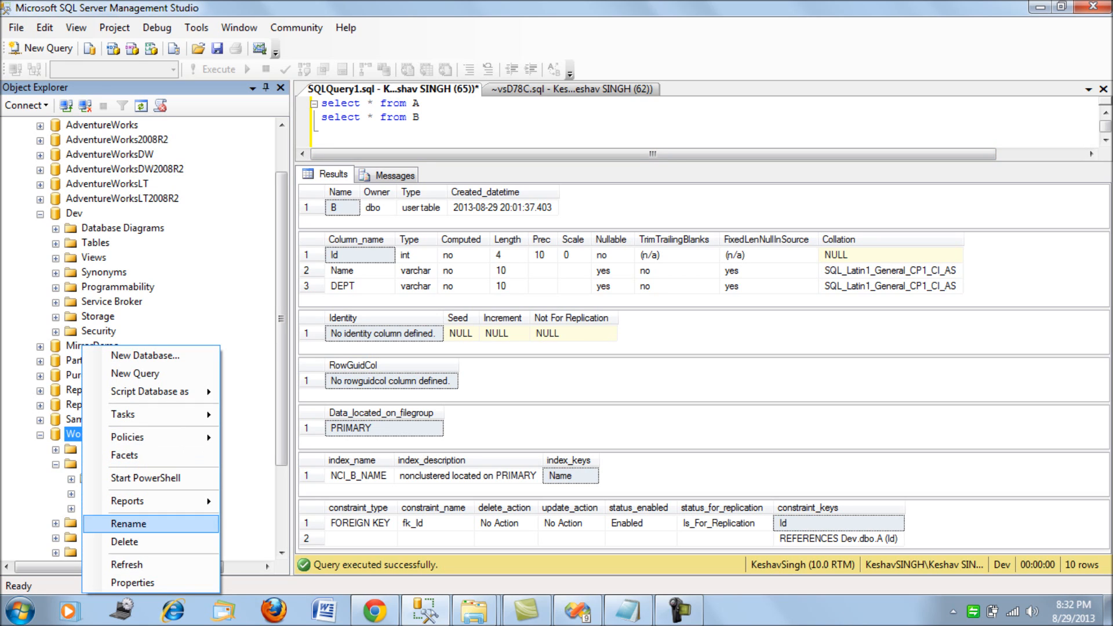
{"action": "left_click", "coordinate": [127, 523]}
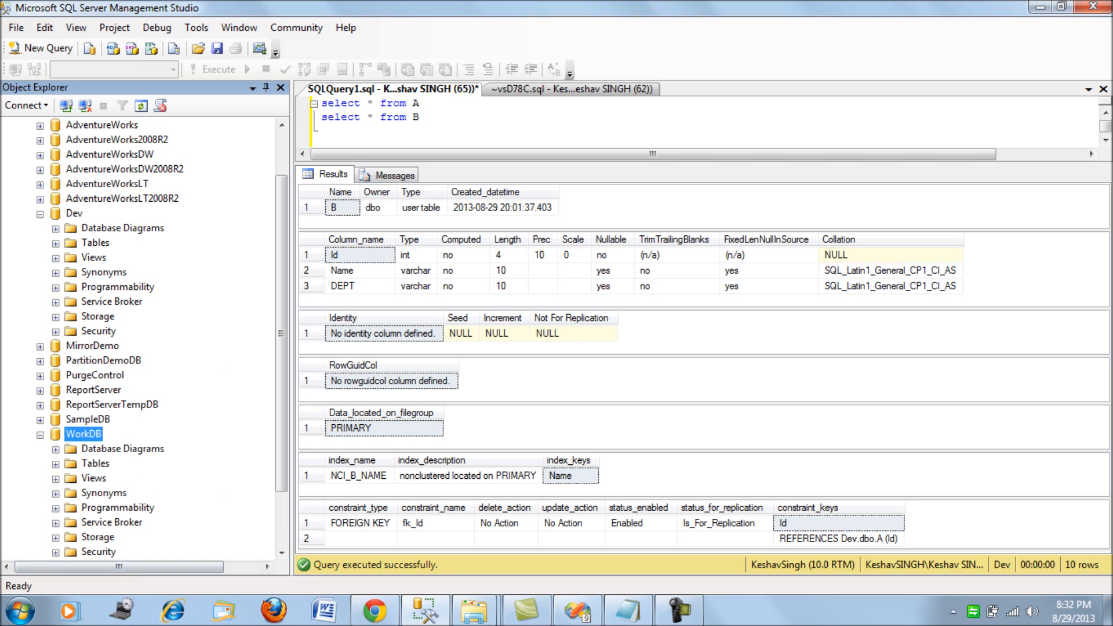
{"action": "left_click", "coordinate": [56, 463]}
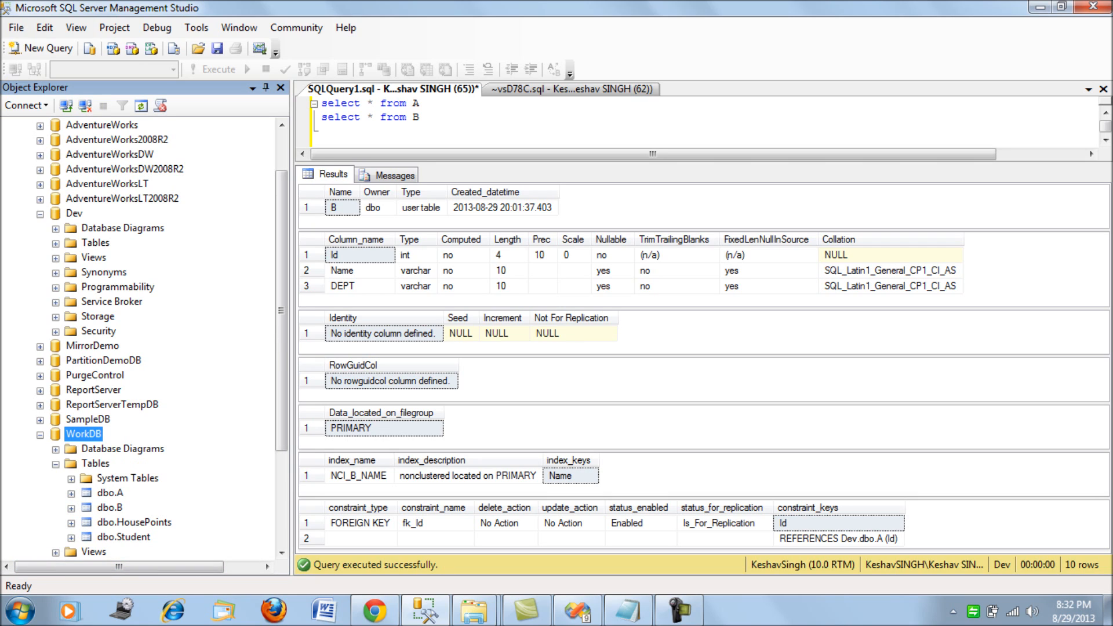
{"action": "left_click", "coordinate": [92, 508]}
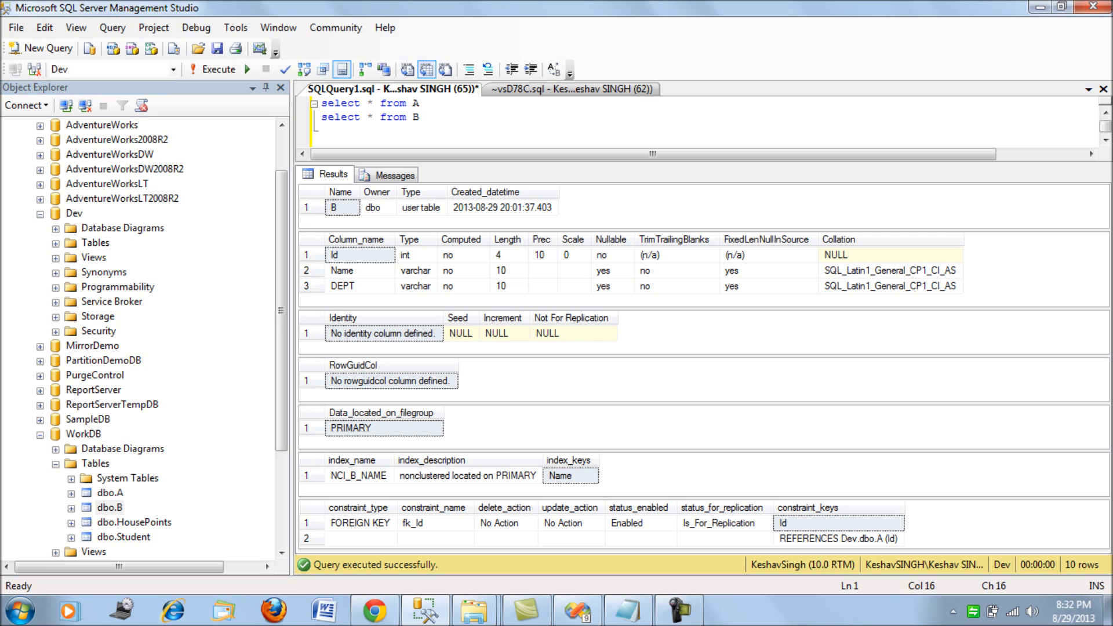
Step: Run the A and B selects against WorkDB and check B's NCI_B_NAME index and foreign key
{"action": "left_click", "coordinate": [174, 69]}
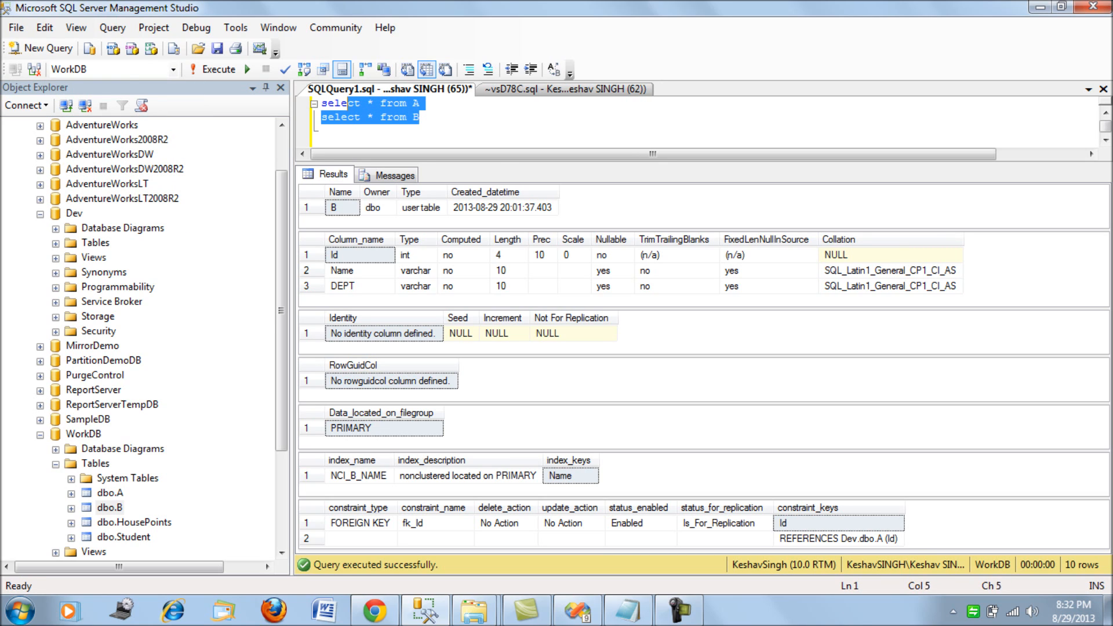
{"action": "left_click", "coordinate": [244, 69]}
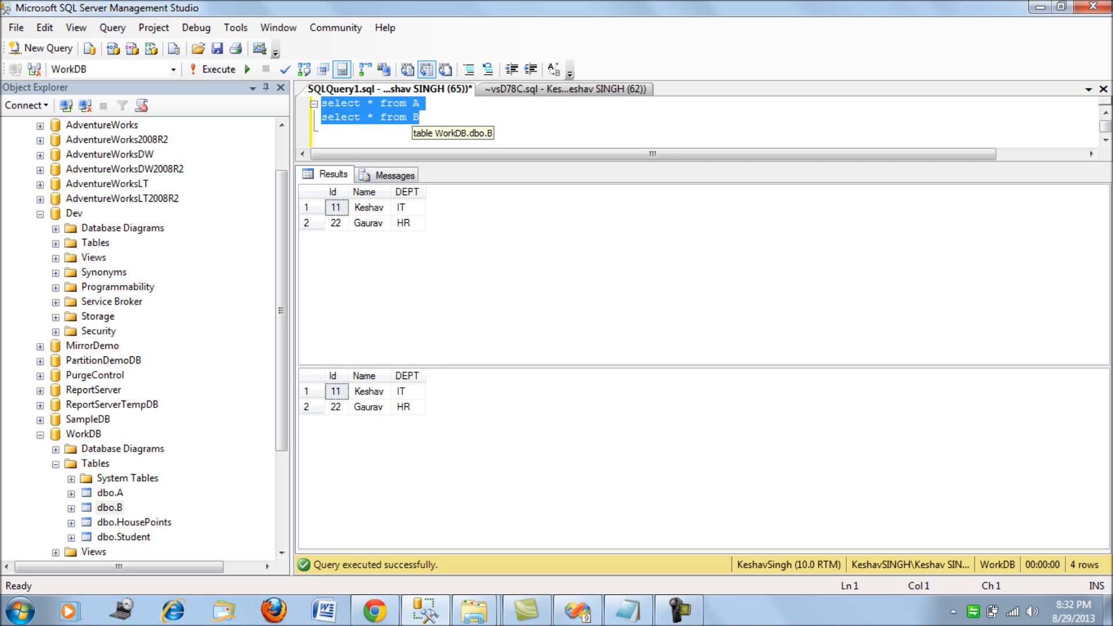
{"action": "left_click", "coordinate": [219, 69]}
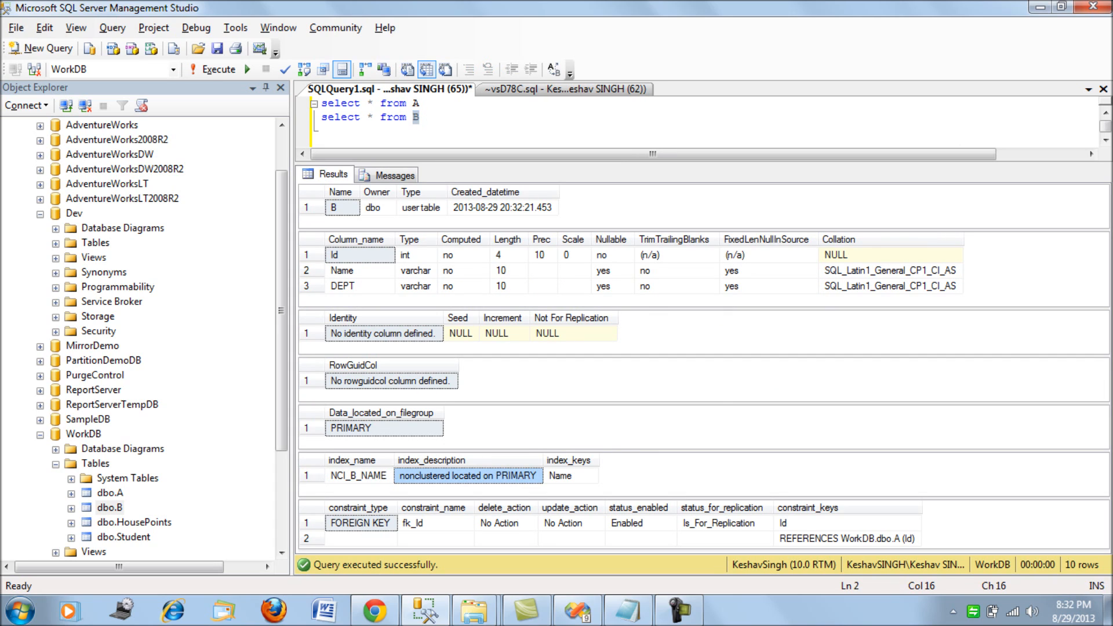
{"action": "left_click", "coordinate": [358, 475]}
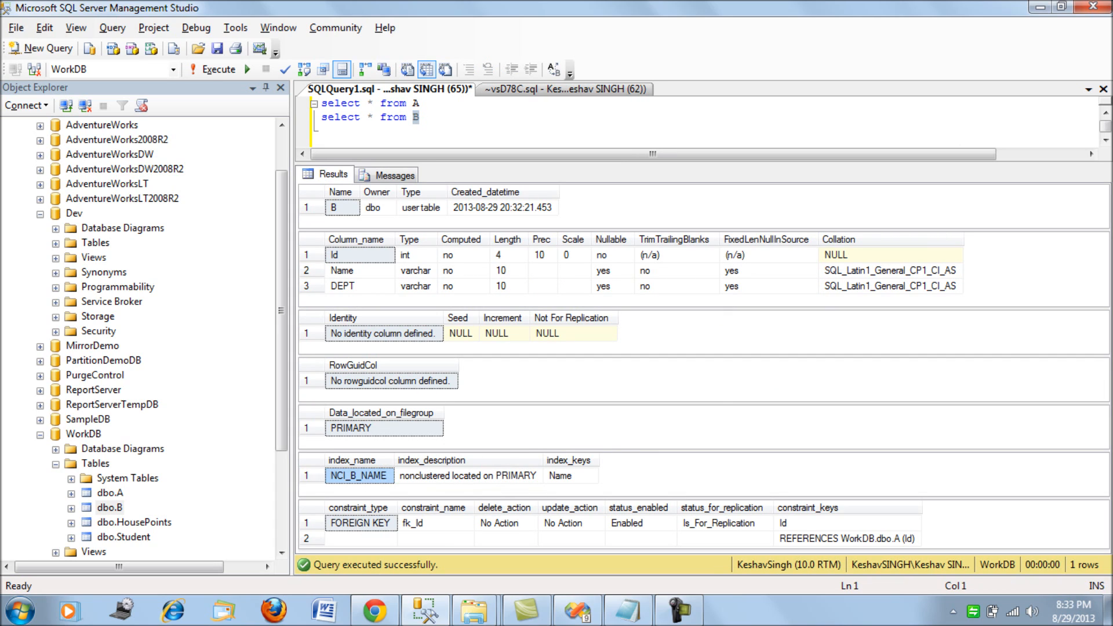
{"action": "left_click", "coordinate": [846, 538]}
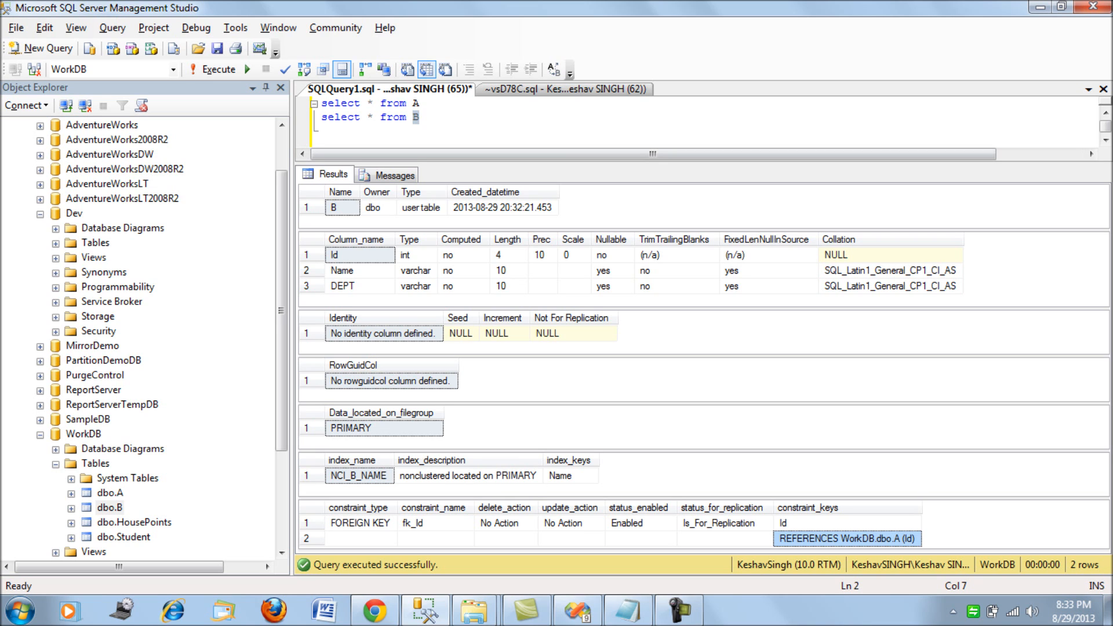
{"action": "left_click", "coordinate": [214, 69]}
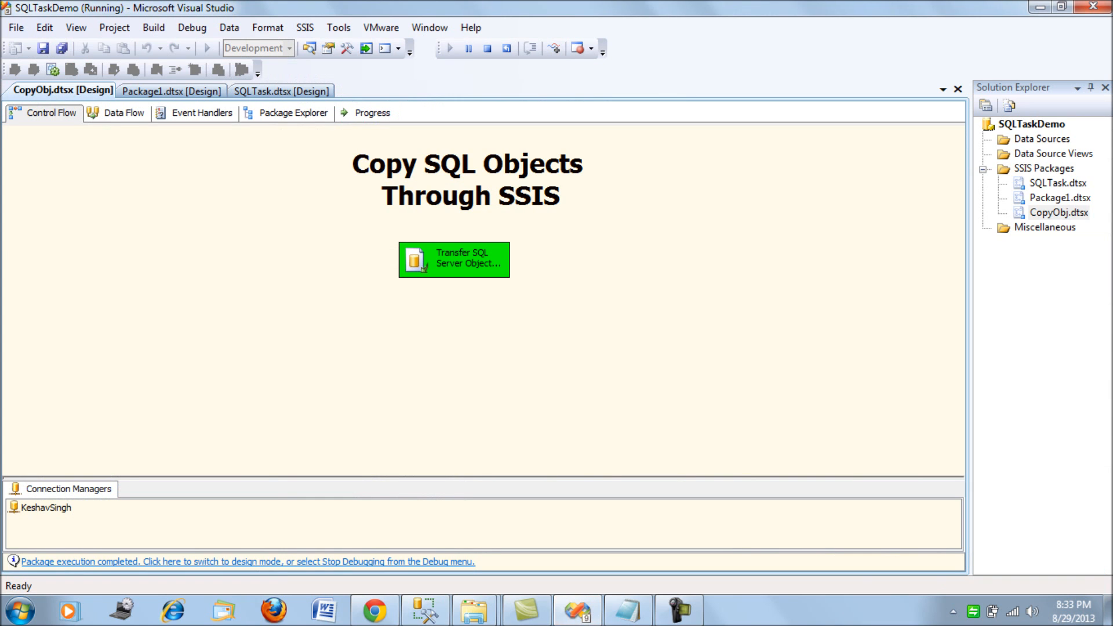
Step: Stop debugging once package execution has completed successfully
{"action": "left_click", "coordinate": [487, 49]}
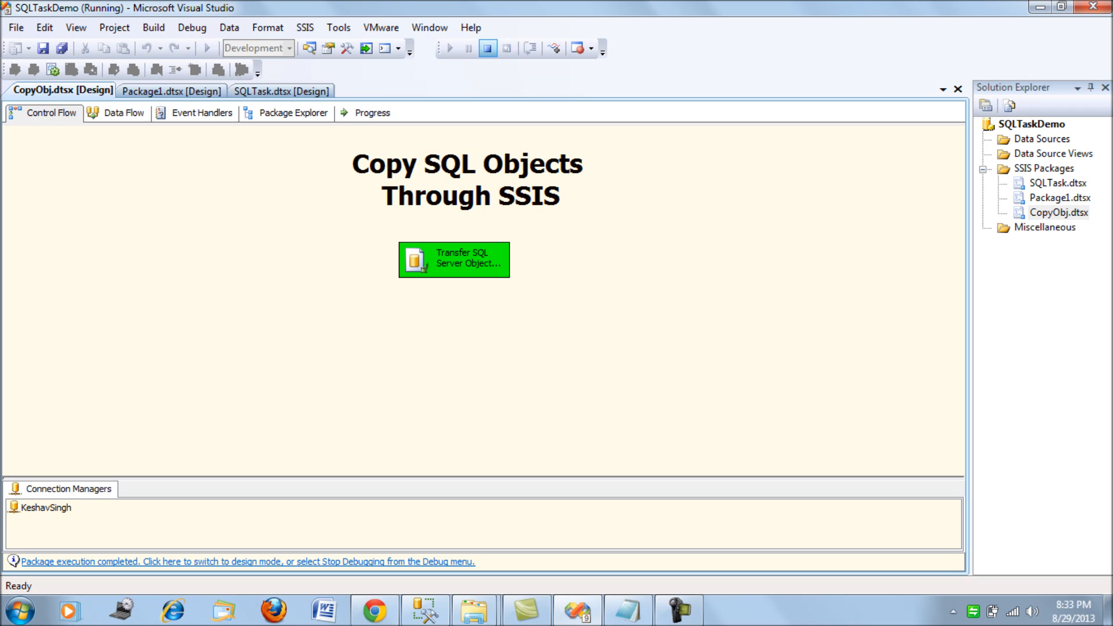